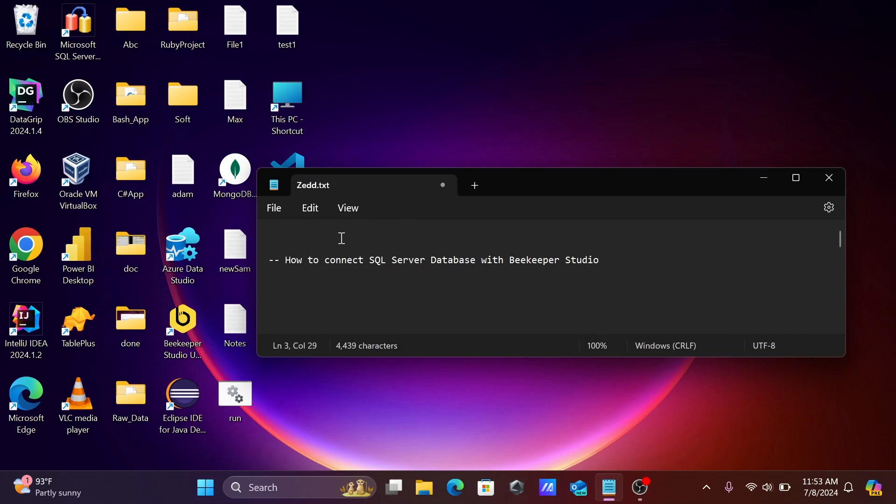
mouse_move(452, 273)
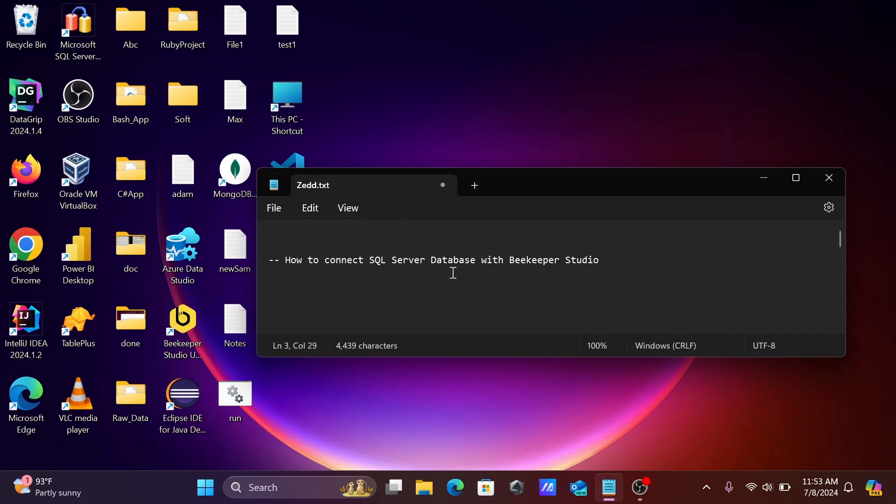
mouse_move(749, 228)
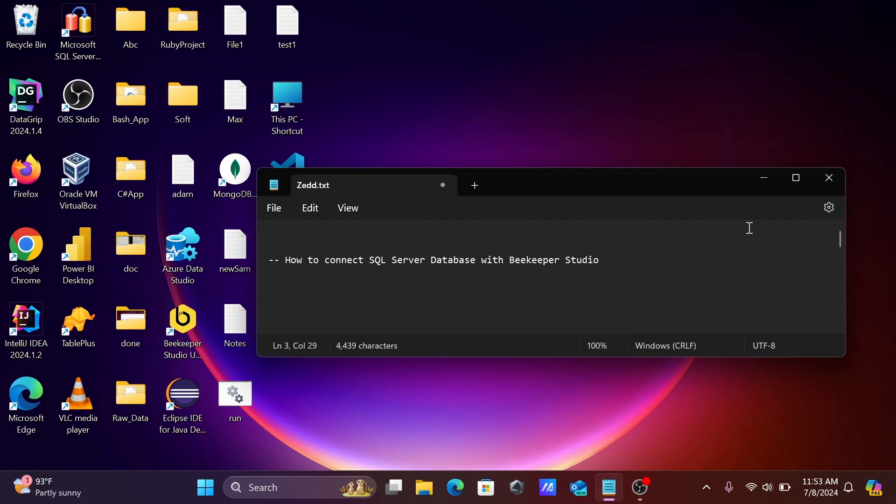
Step: Minimize the Notepad window holding Zedd.txt so the desktop shows
left_click(828, 177)
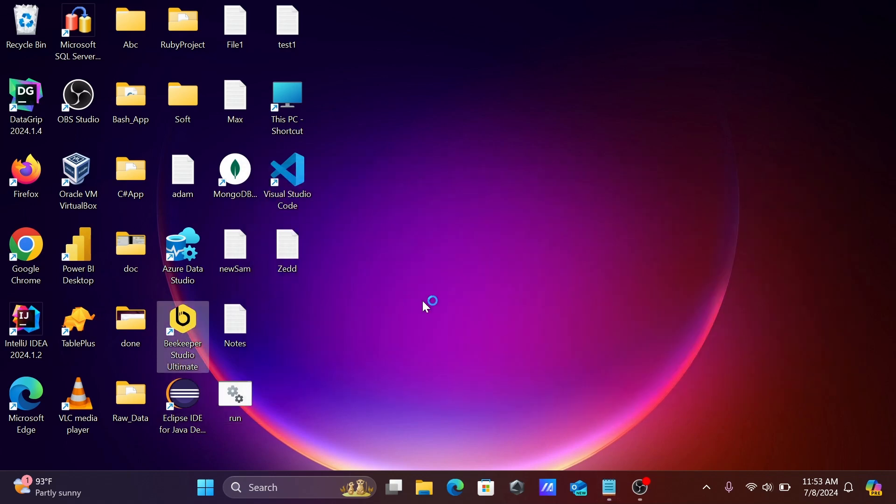
Step: Launch Beekeeper Studio from the desktop and expand the Connection Type list
double_click(182, 323)
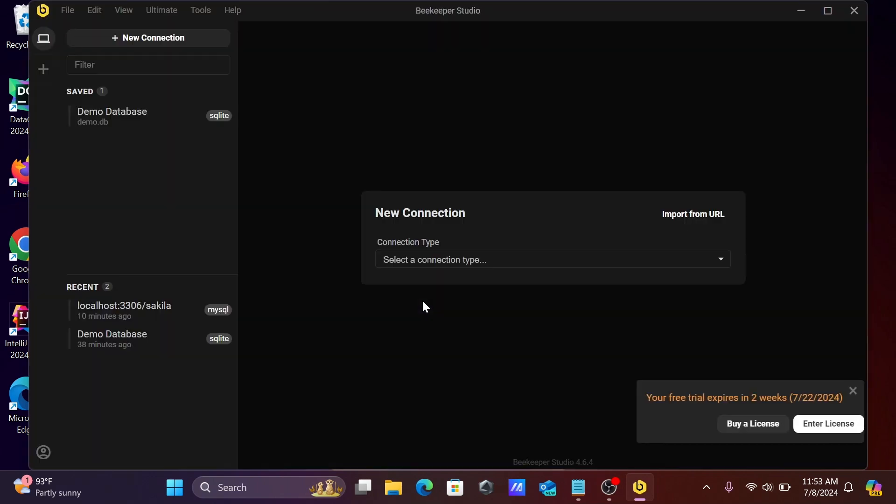
mouse_move(320, 286)
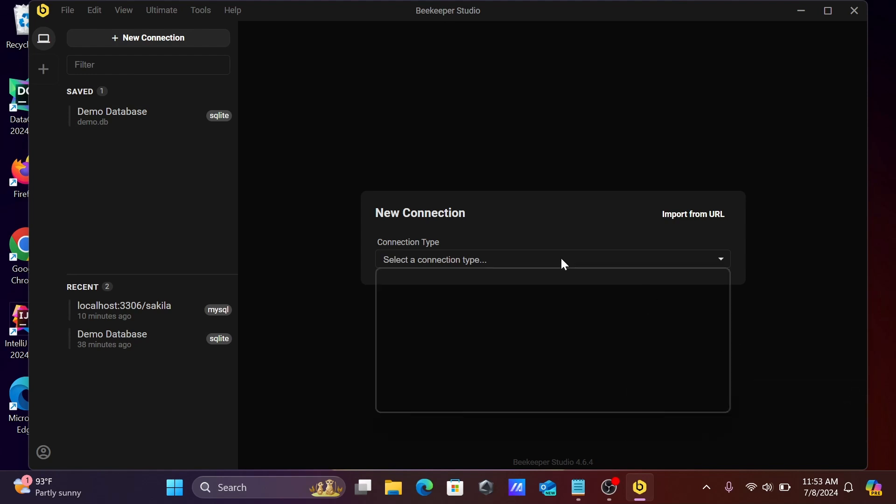
left_click(552, 259)
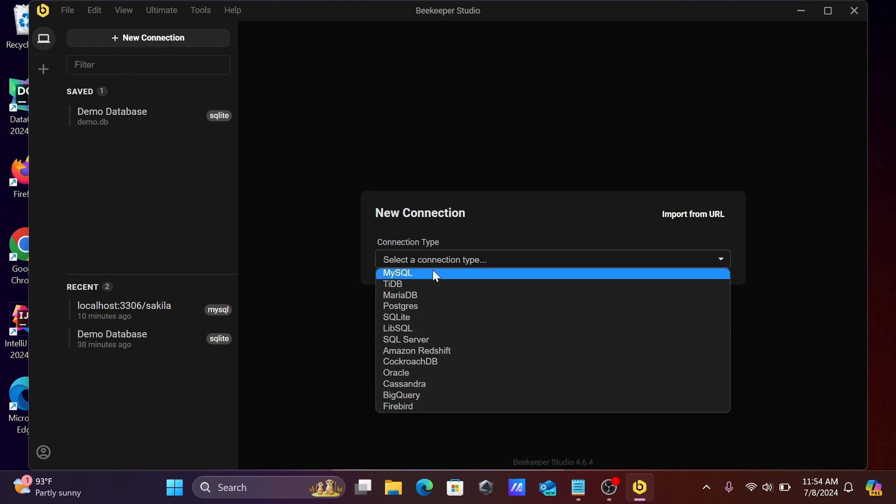
mouse_move(483, 361)
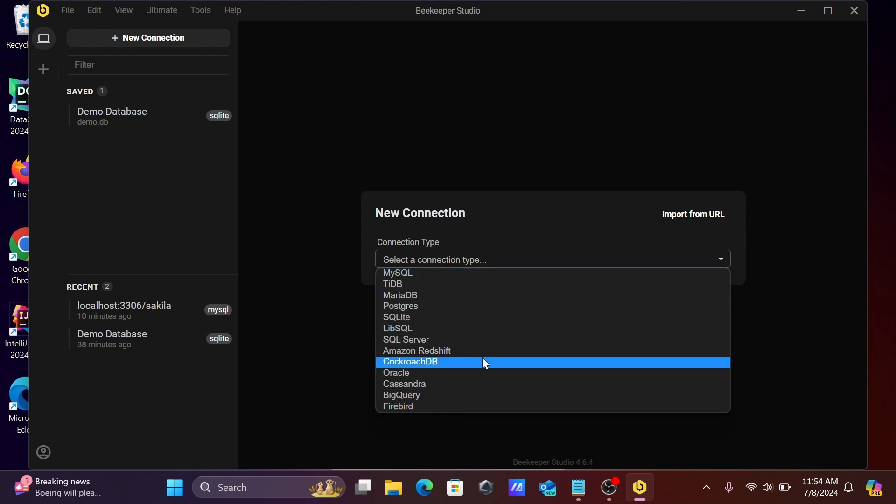
mouse_move(406, 340)
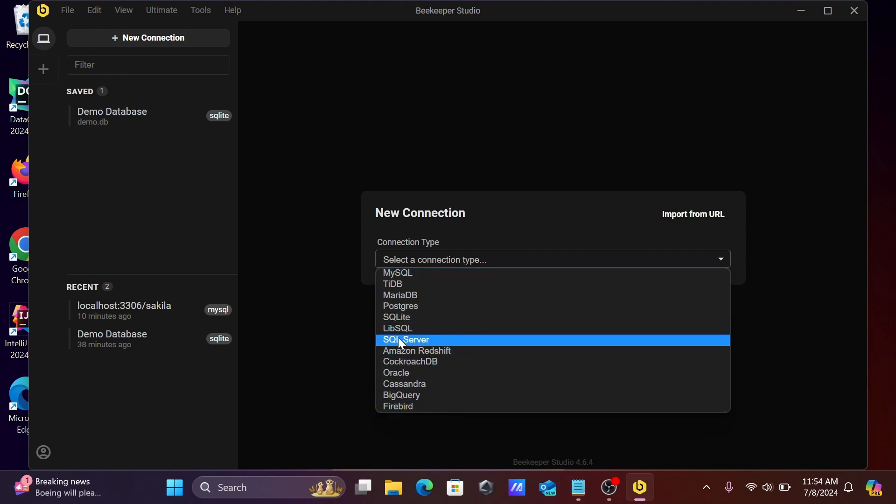
Step: Choose SQL Server as the connection type on localhost port 1433
left_click(406, 340)
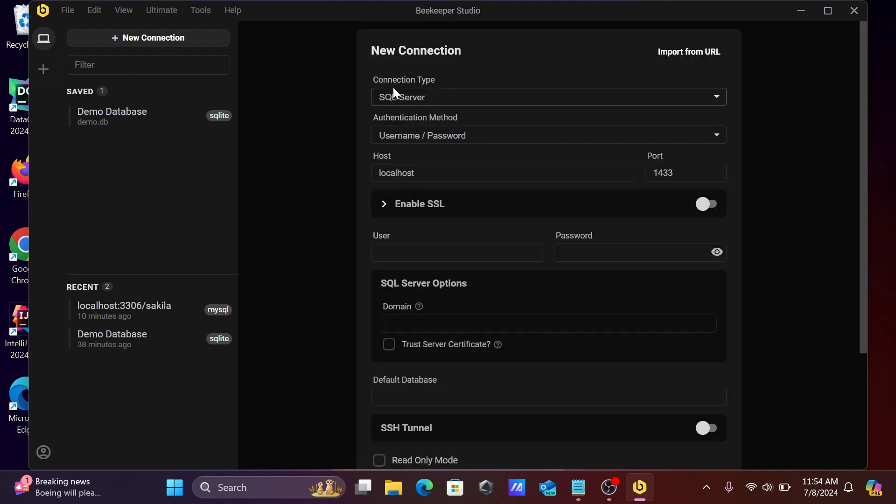
mouse_move(400, 163)
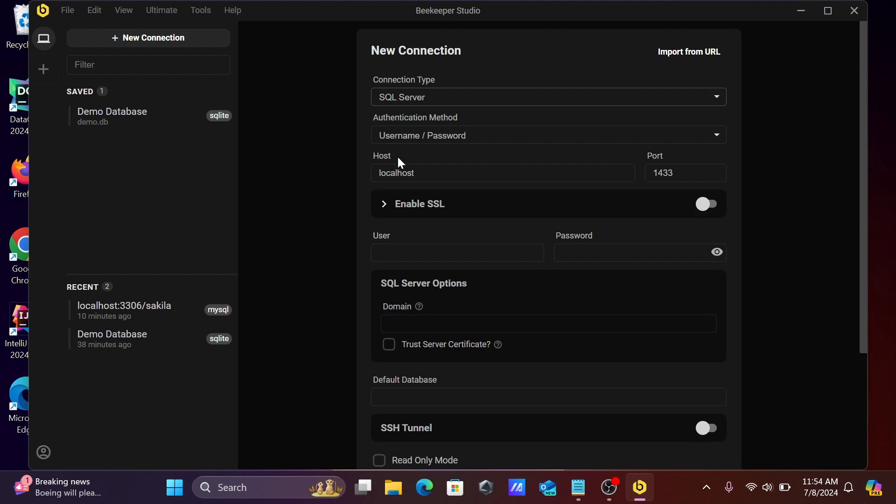
mouse_move(417, 168)
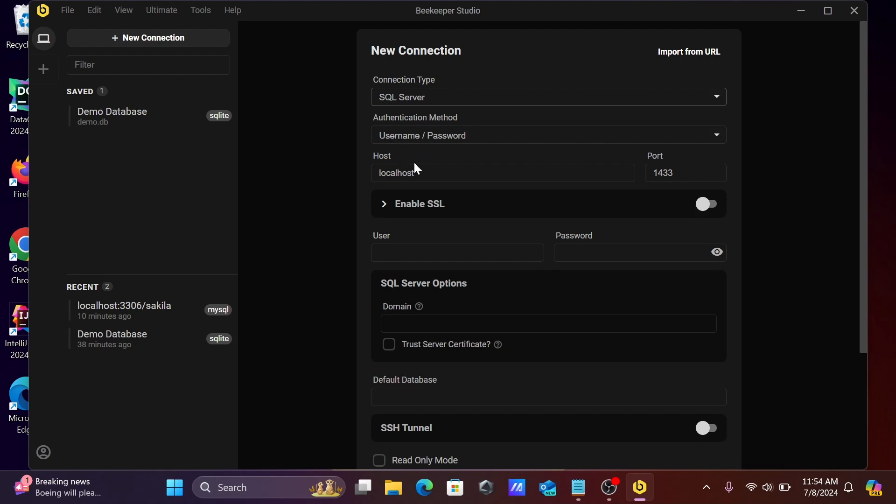
left_click(674, 172)
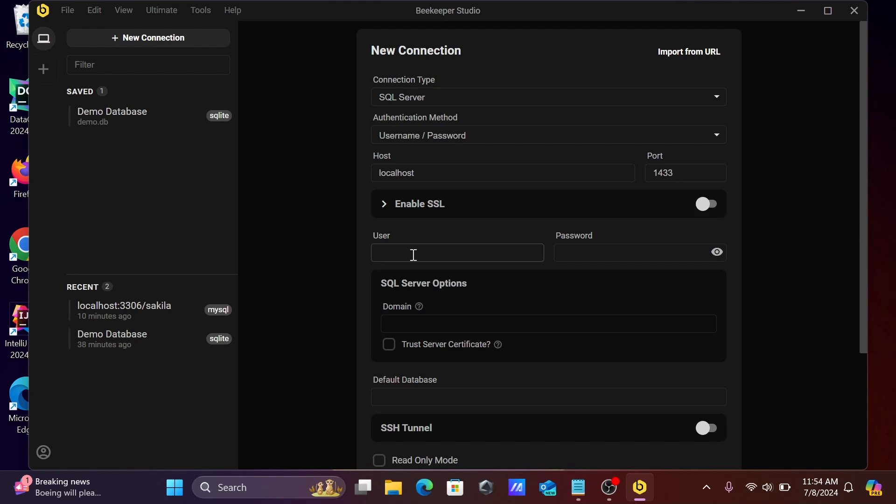
mouse_move(579, 246)
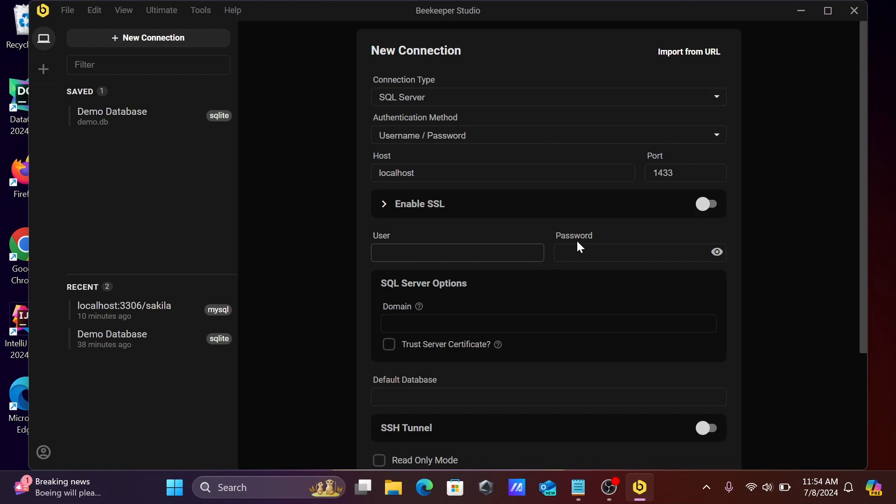
Step: Search Windows for 'ssms' to launch SQL Server Management Studio
left_click(458, 253)
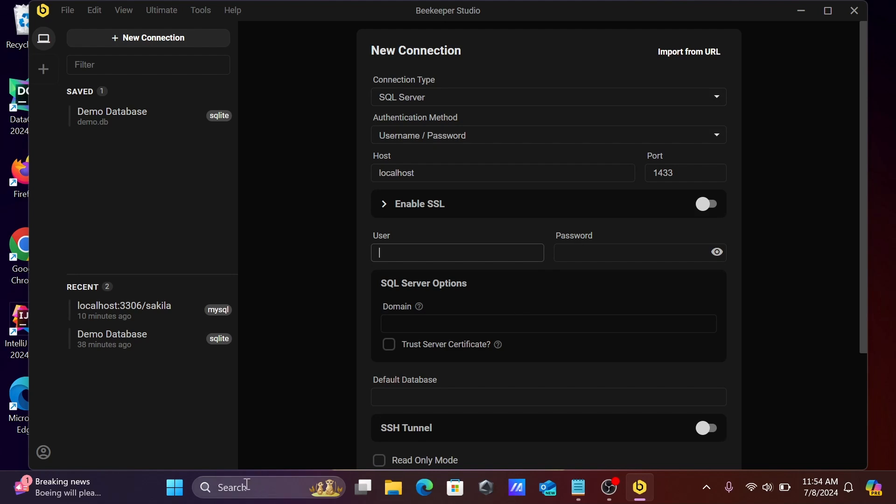
type("ssm")
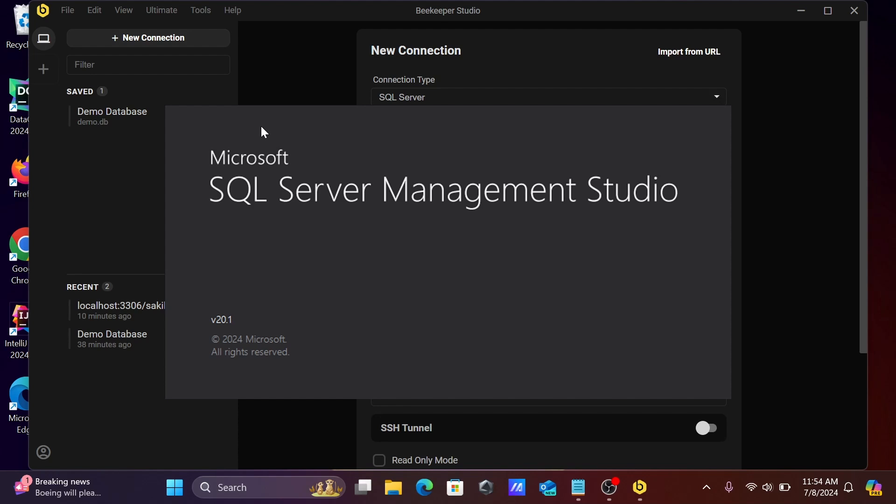
Step: Connect to the local server as sa with SQL Server authentication and a trusted certificate
left_click(638, 487)
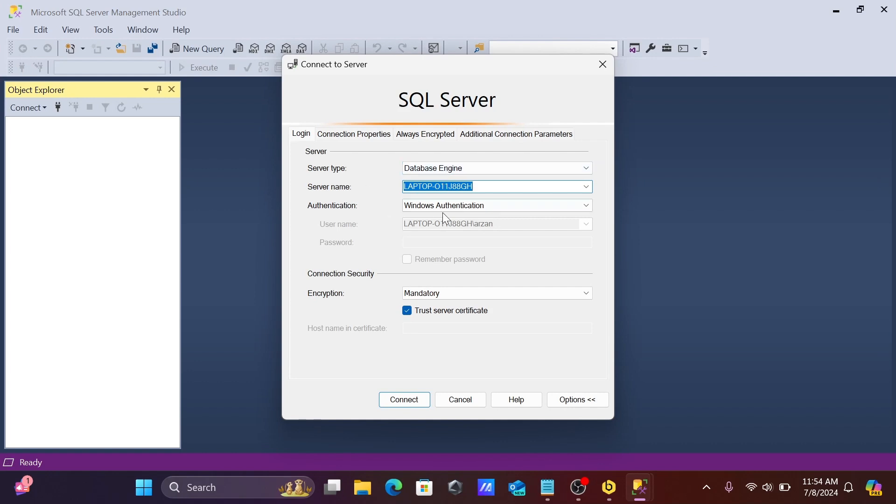
left_click(584, 205)
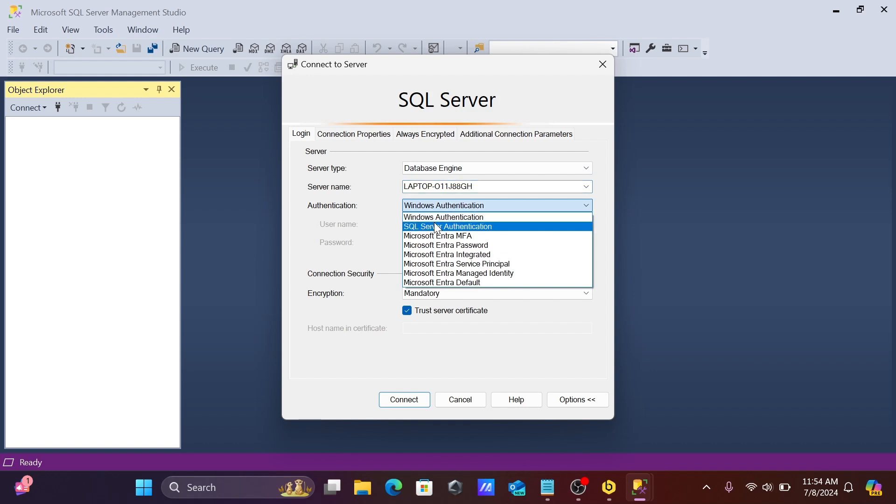
left_click(449, 226)
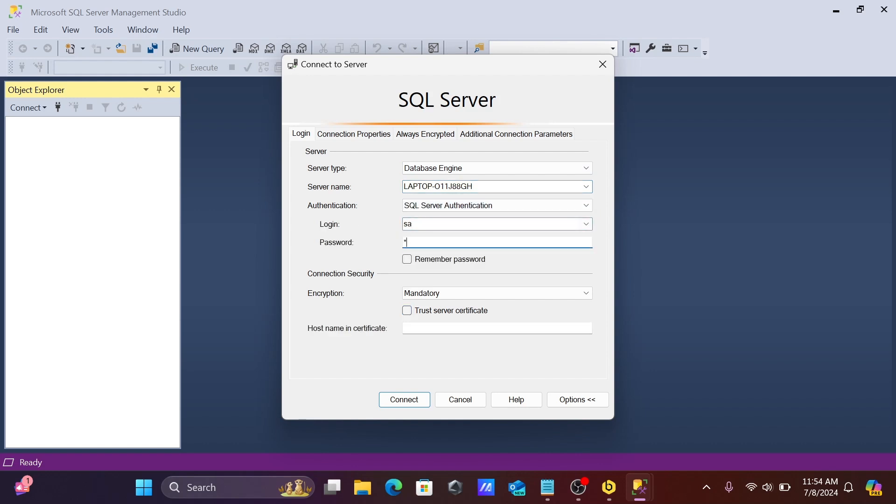
type("***")
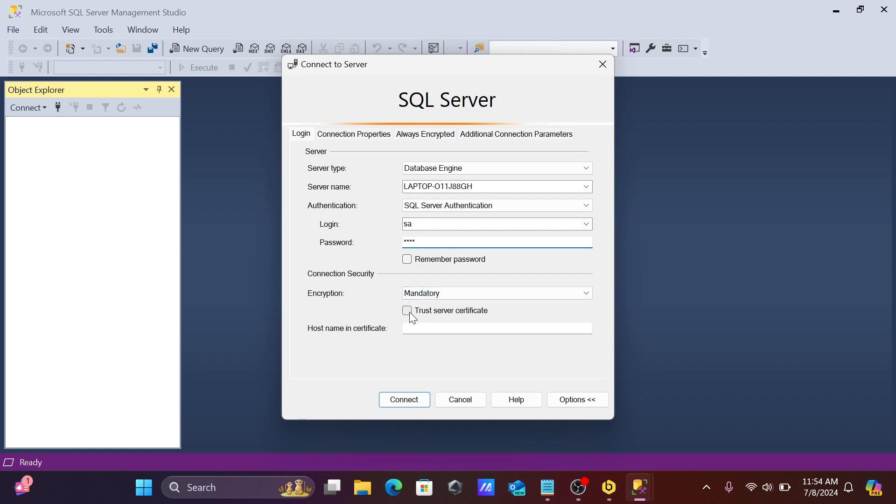
left_click(406, 310)
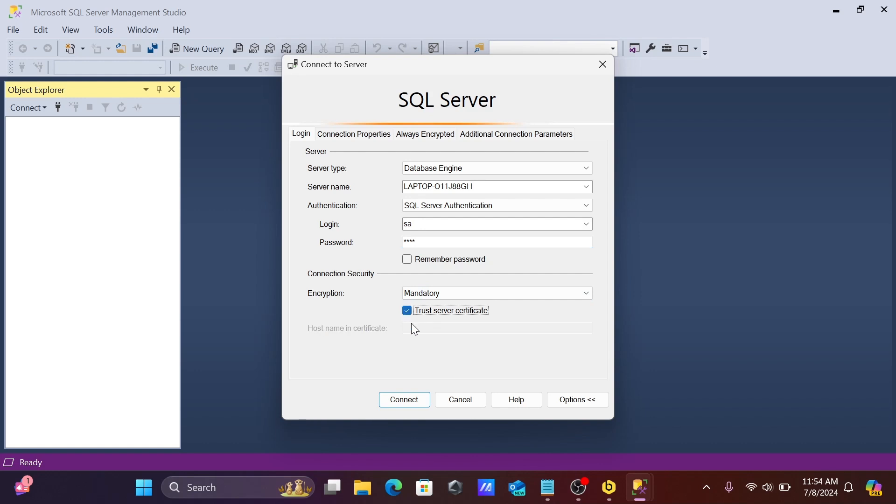
left_click(404, 399)
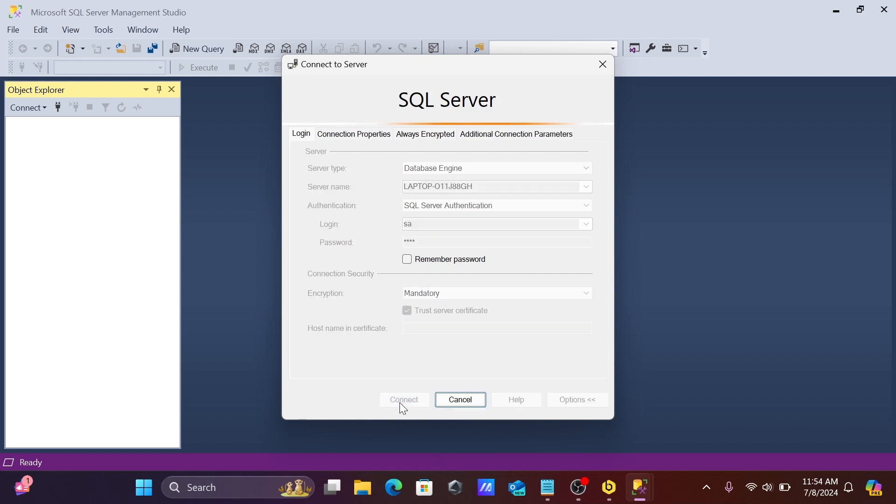
Step: Expand the server's Databases to reveal Adam, then minimize Management Studio
left_click(403, 400)
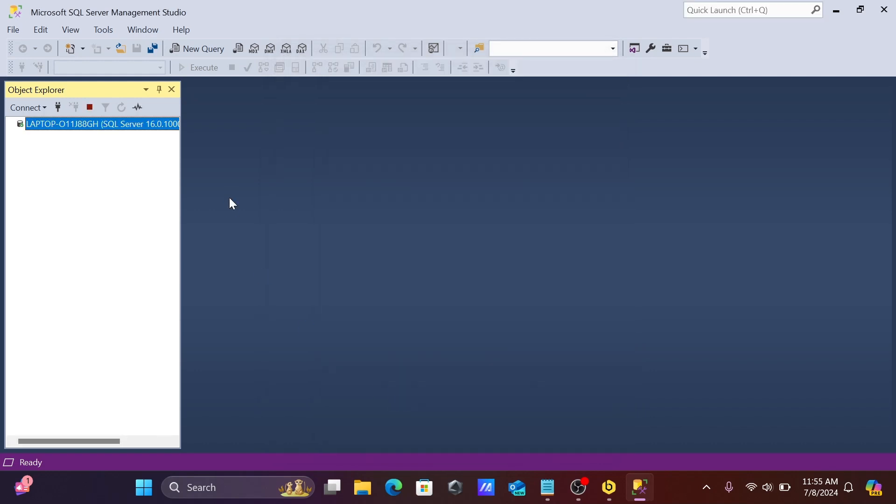
left_click(12, 124)
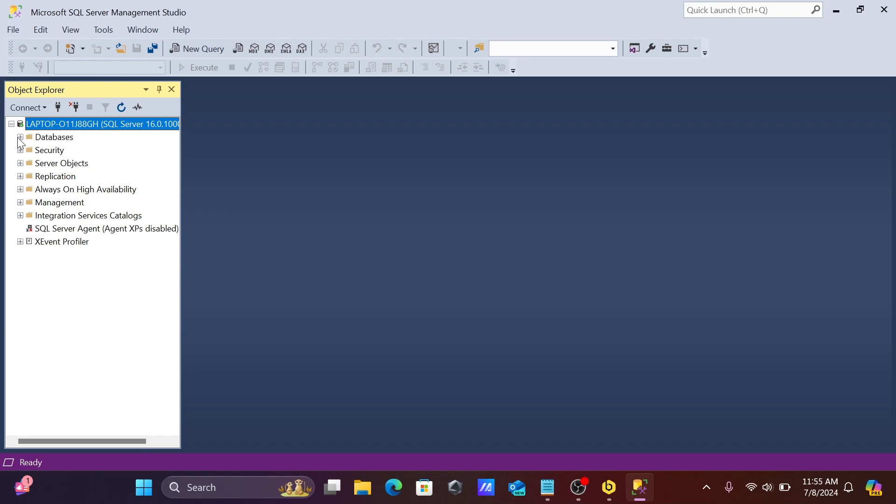
left_click(19, 137)
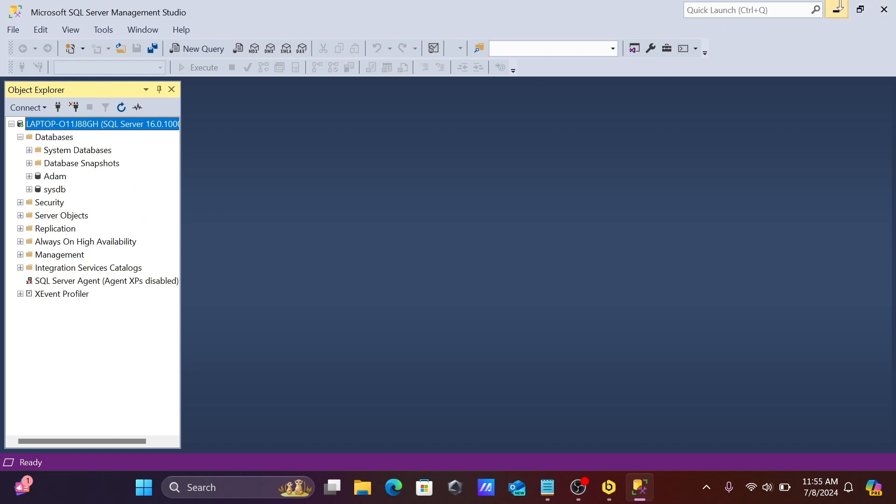
left_click(608, 487)
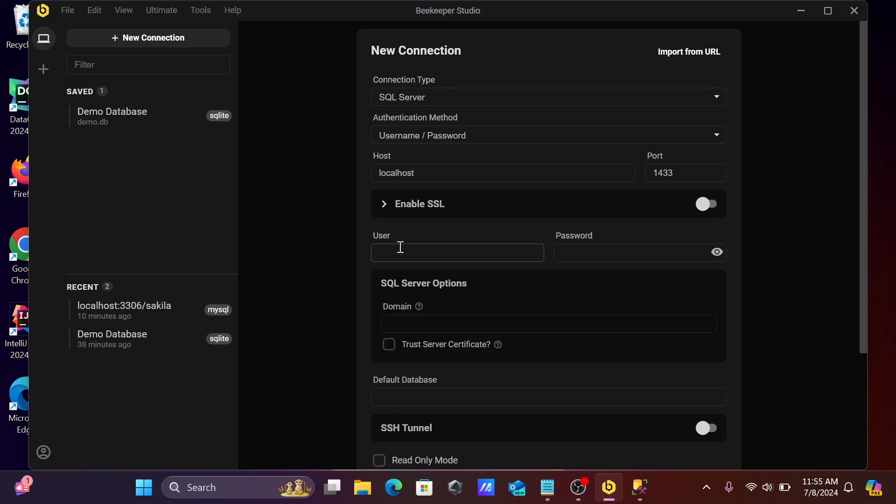
Step: Enter user sa with its password, trust the server certificate, and set the default database to Adam
type("sa")
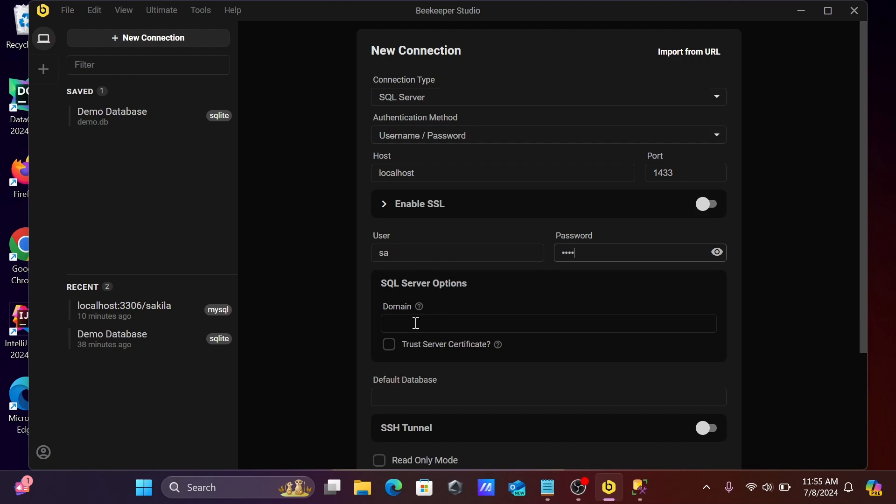
left_click(388, 344)
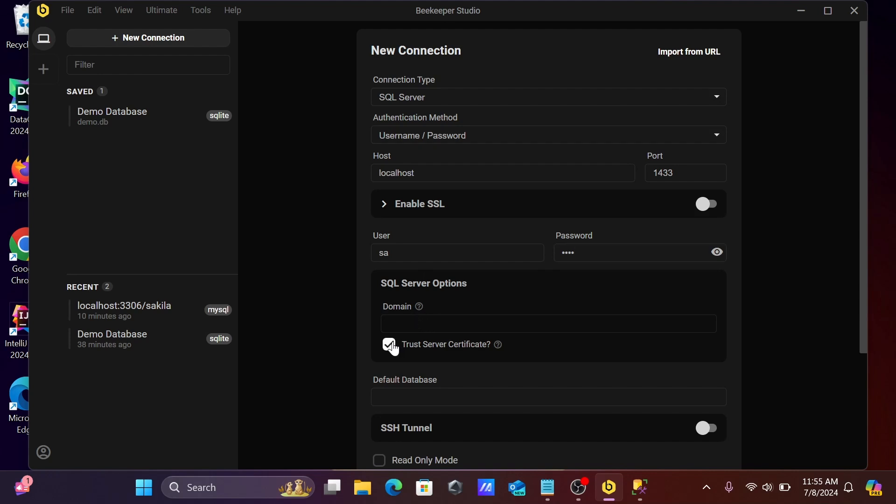
left_click(388, 344)
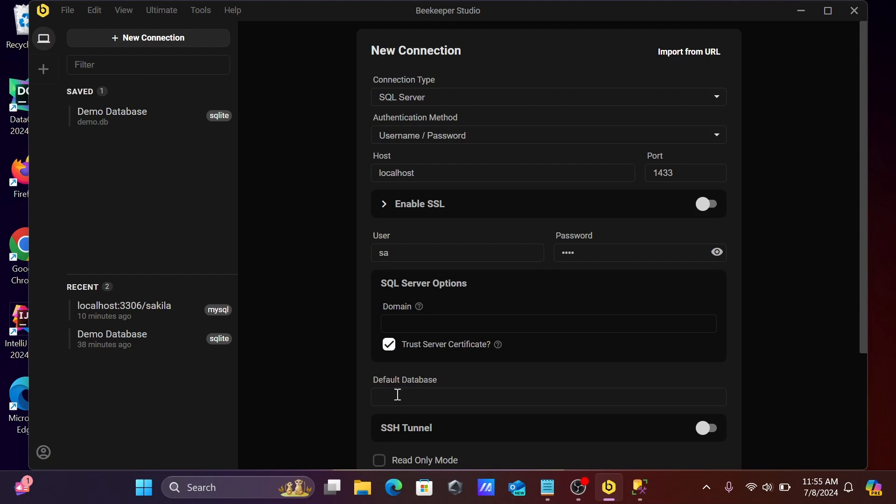
type("A")
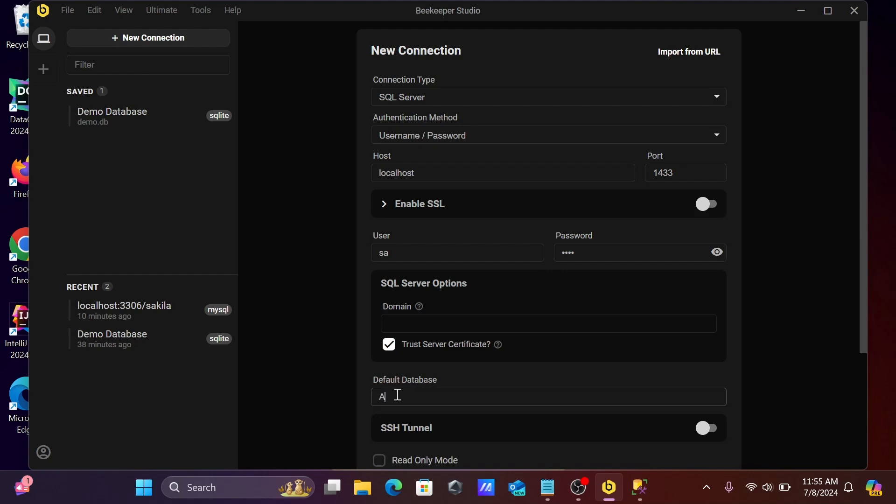
type("dam")
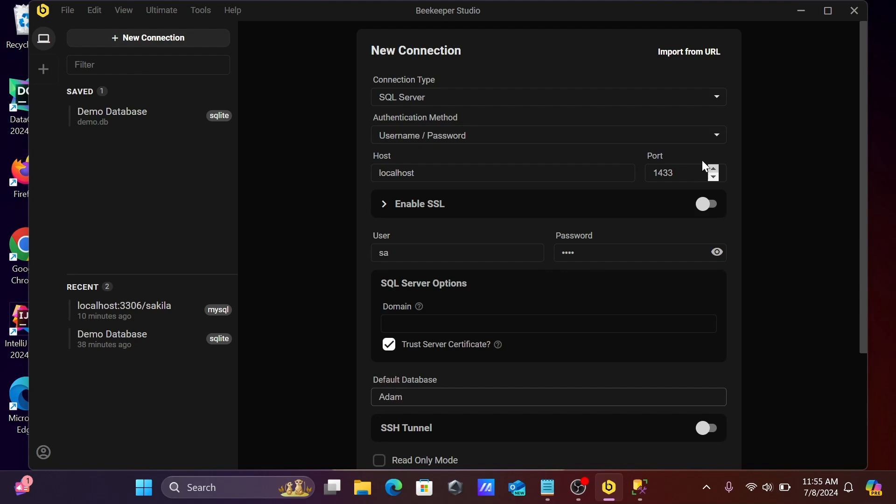
mouse_move(698, 138)
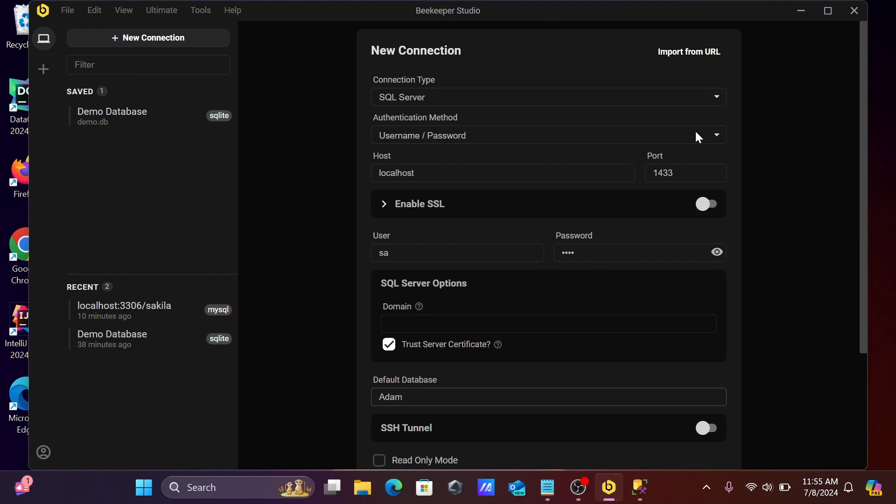
mouse_move(863, 176)
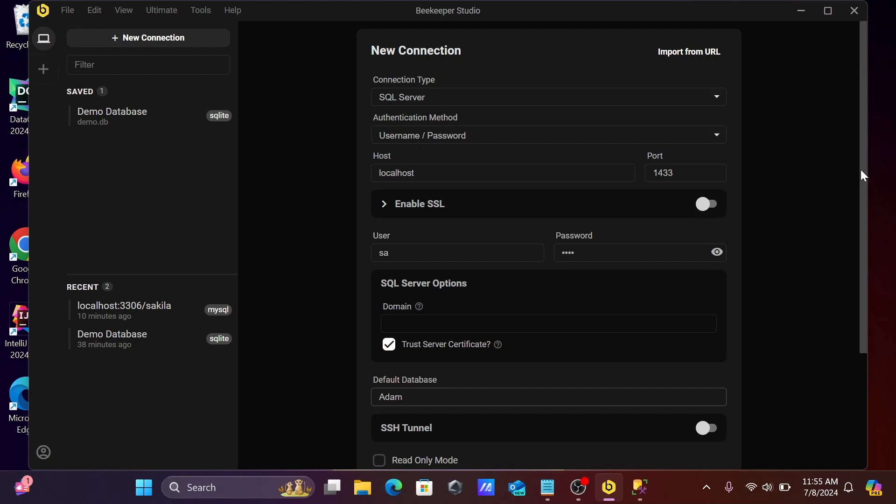
Step: Test the connection, which fails to reach localhost:1433
scroll("down", 3)
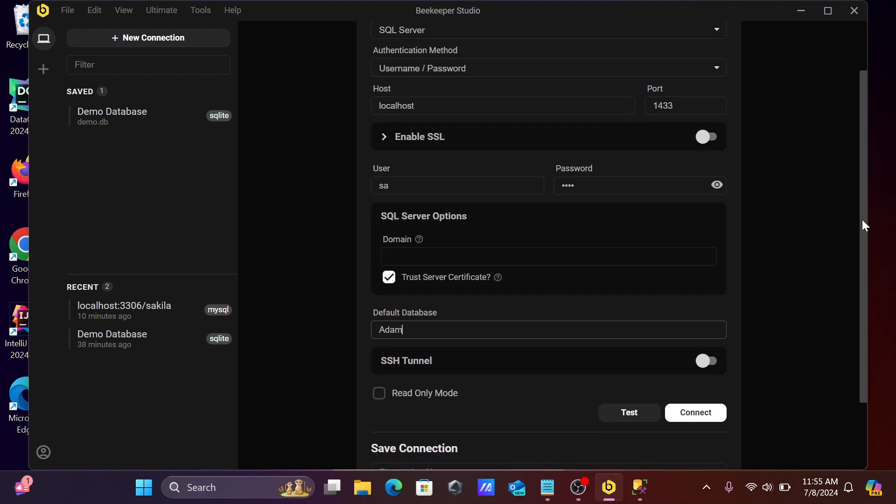
mouse_move(418, 239)
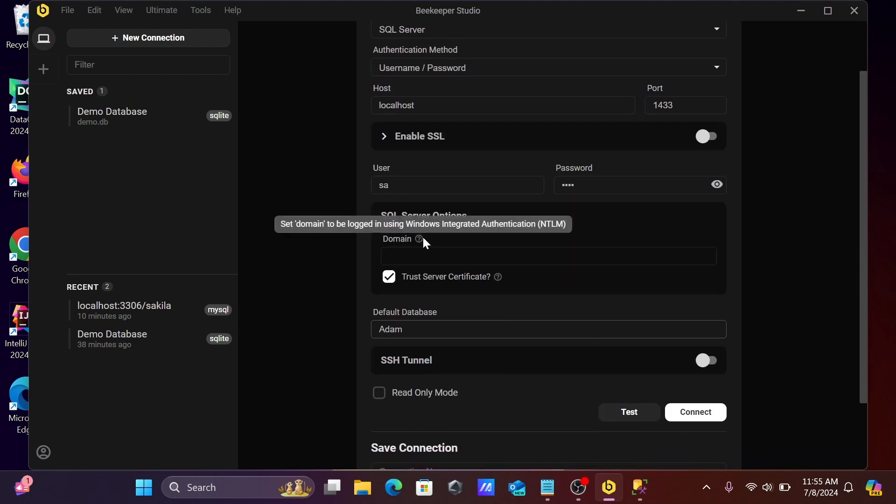
mouse_move(683, 397)
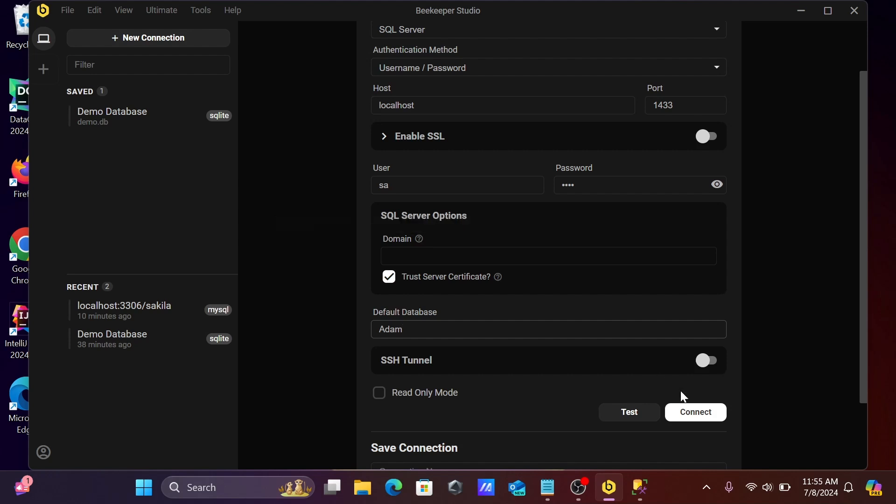
left_click(629, 412)
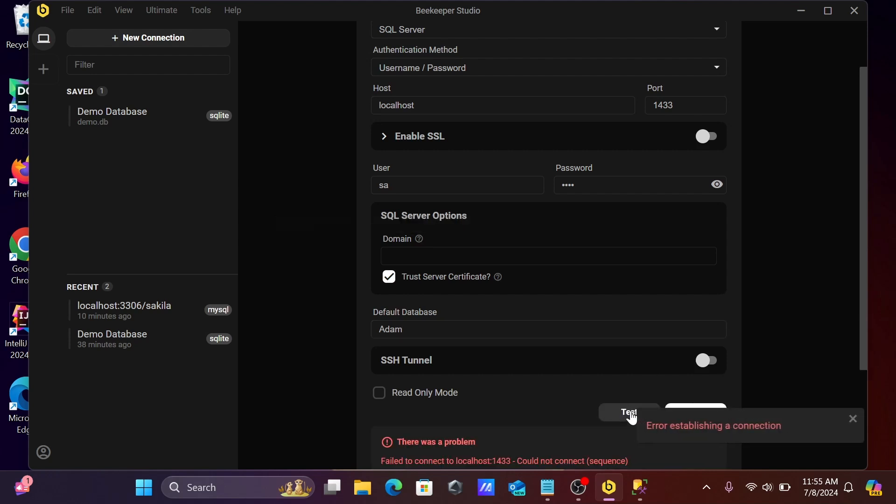
mouse_move(519, 466)
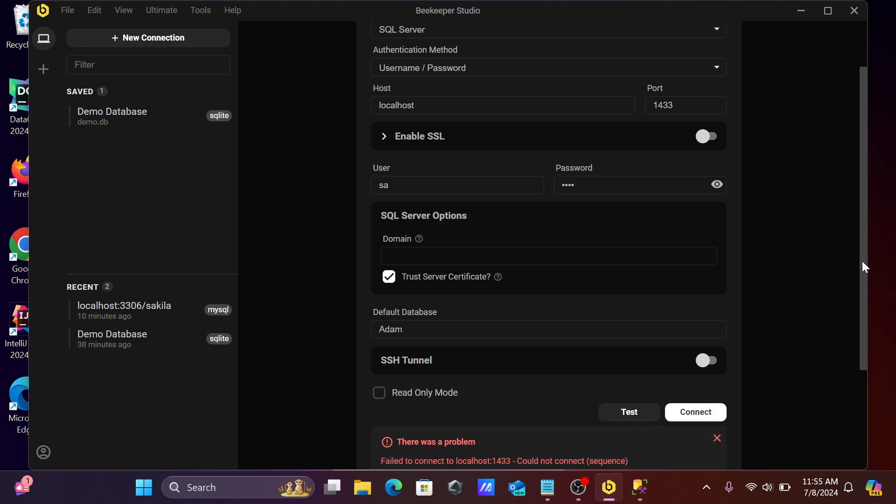
scroll("up", 3)
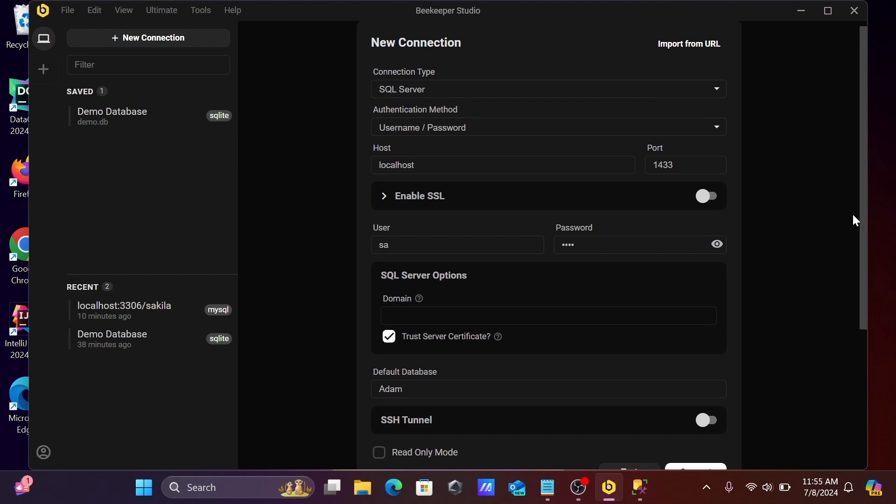
Step: Change the port to 1434 and test again, getting 'Connection looks good!'
left_click(684, 165)
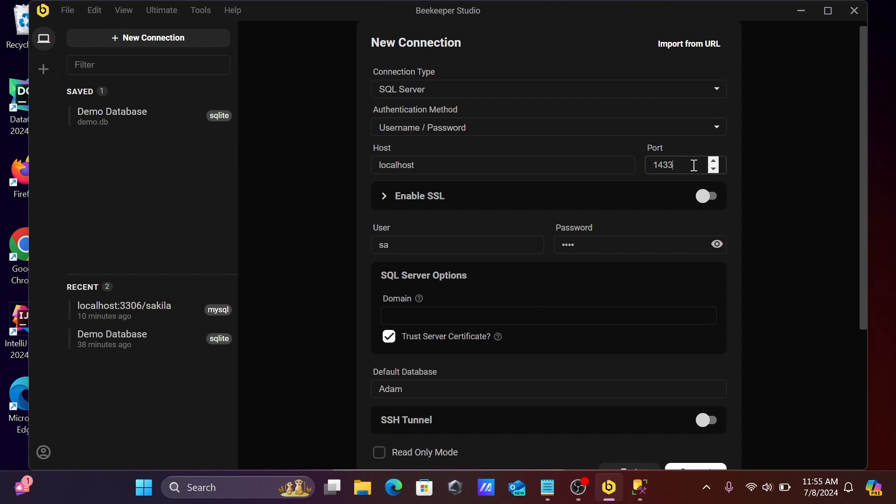
left_click(713, 162)
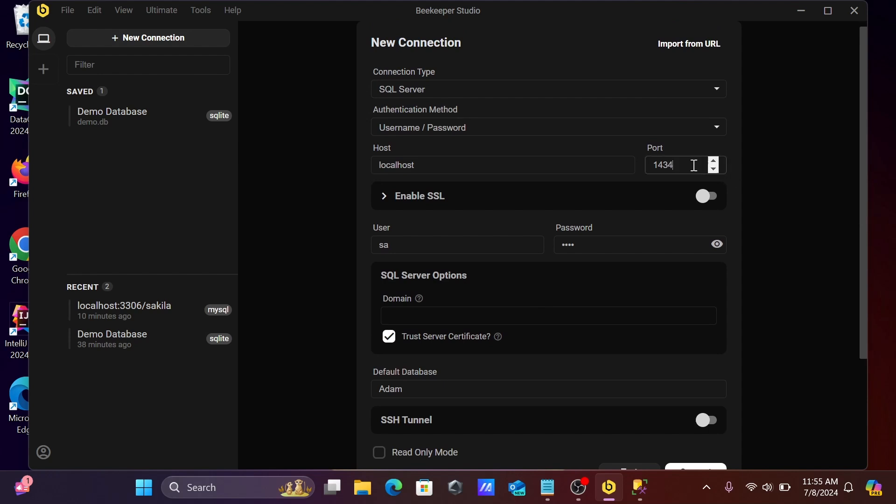
mouse_move(864, 160)
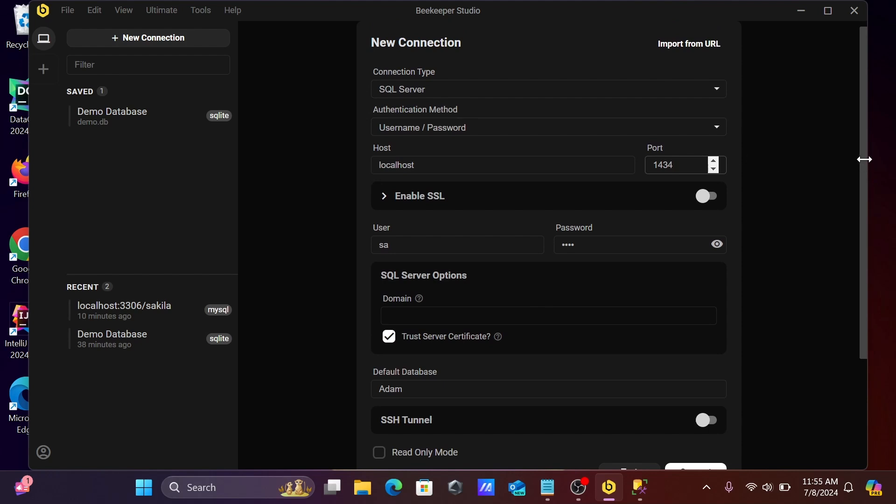
scroll("down", 3)
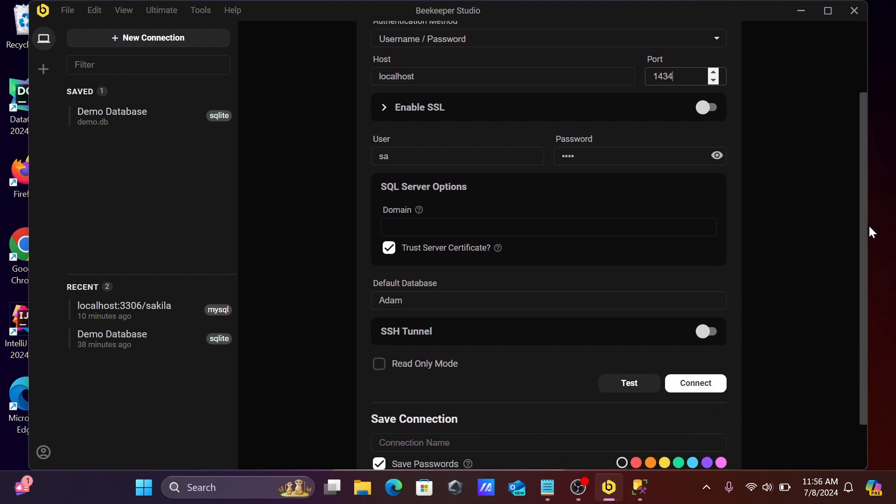
left_click(628, 383)
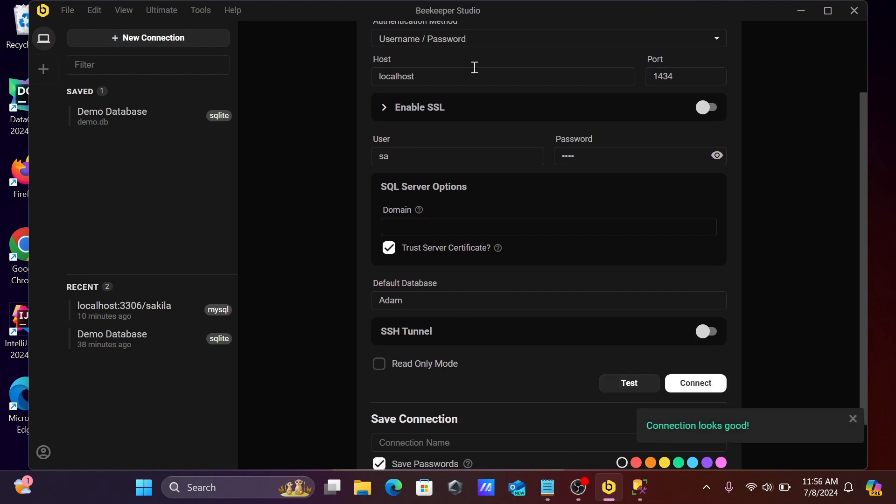
left_click(852, 418)
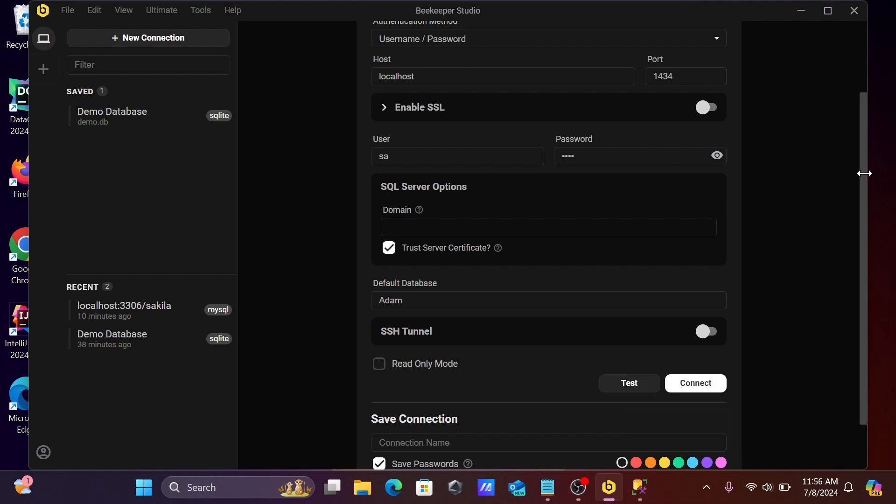
scroll("up", 3)
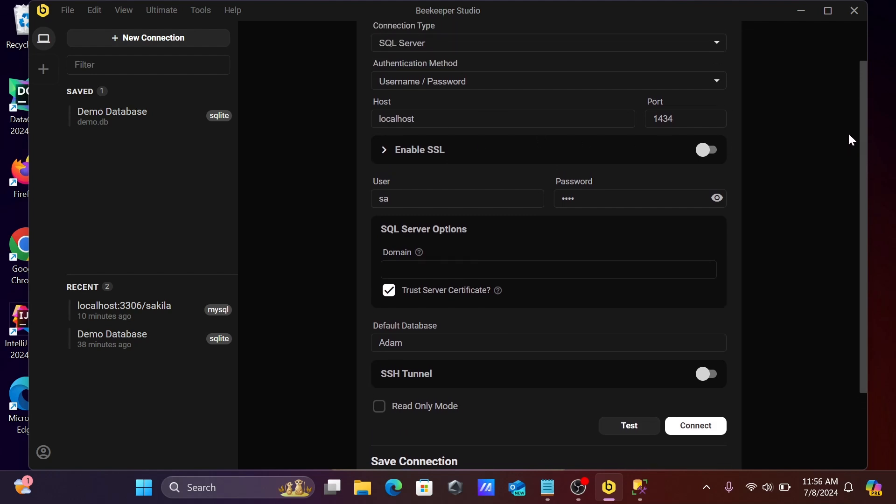
scroll("up", 3)
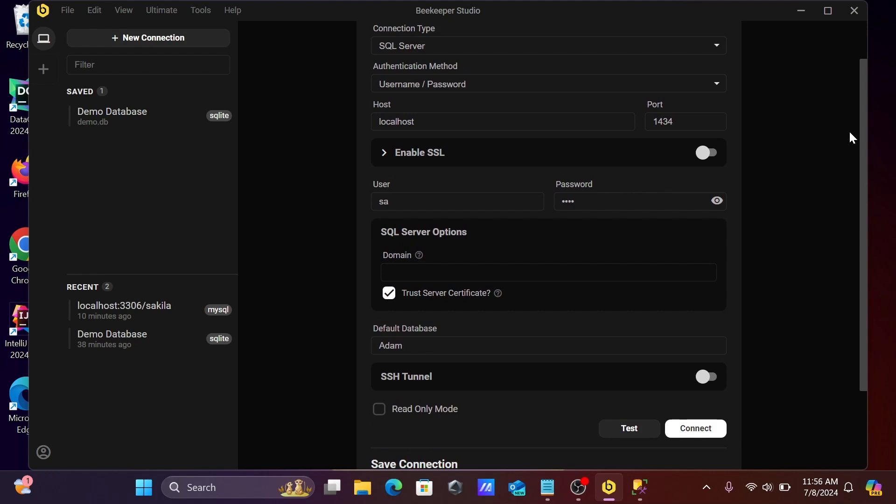
mouse_move(668, 135)
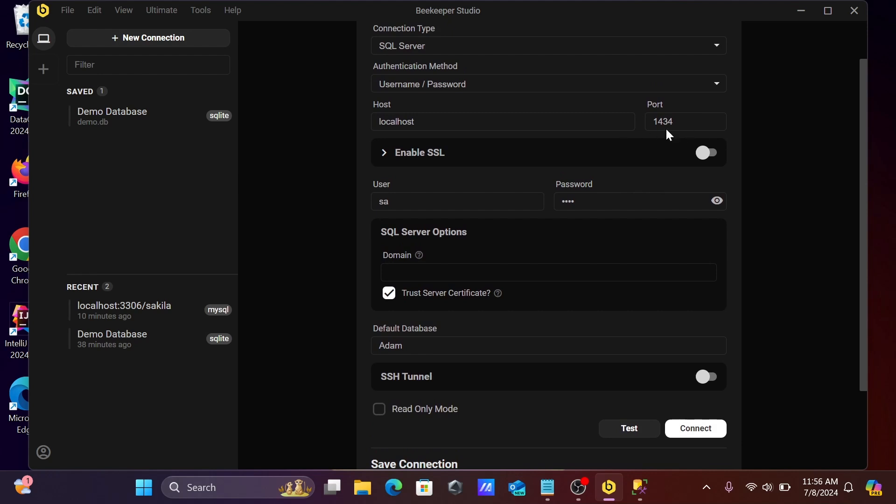
mouse_move(691, 427)
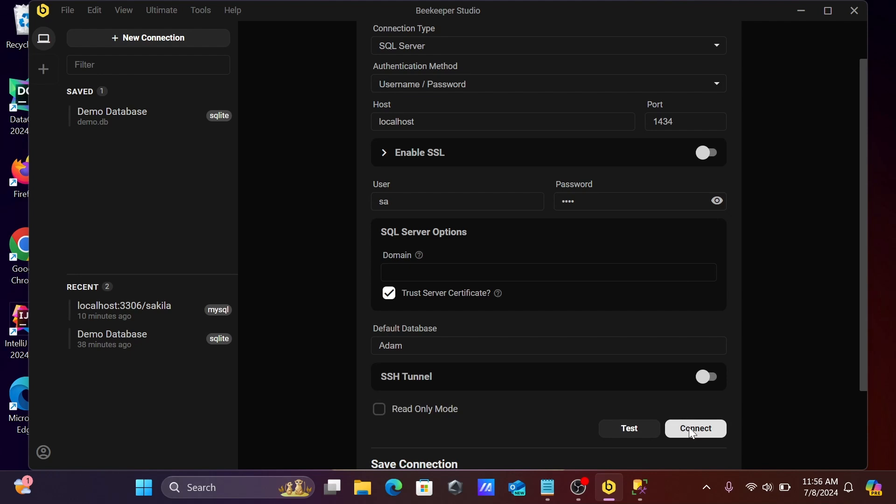
left_click(695, 429)
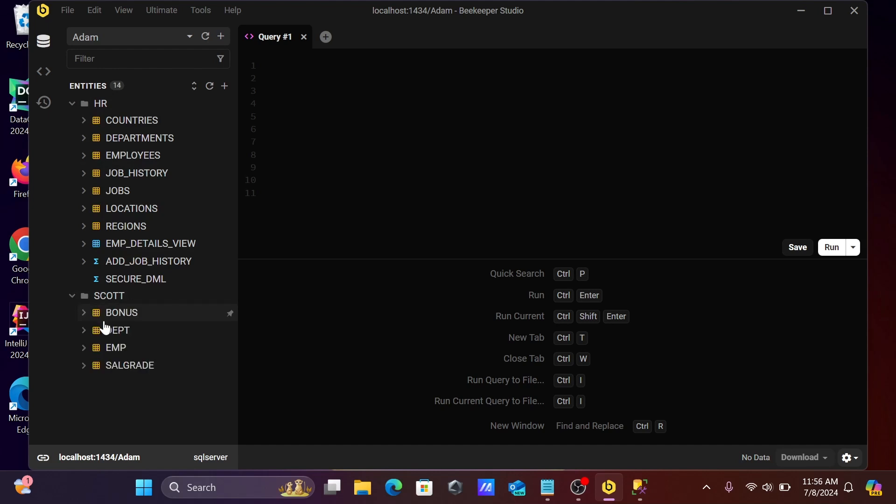
mouse_move(116, 347)
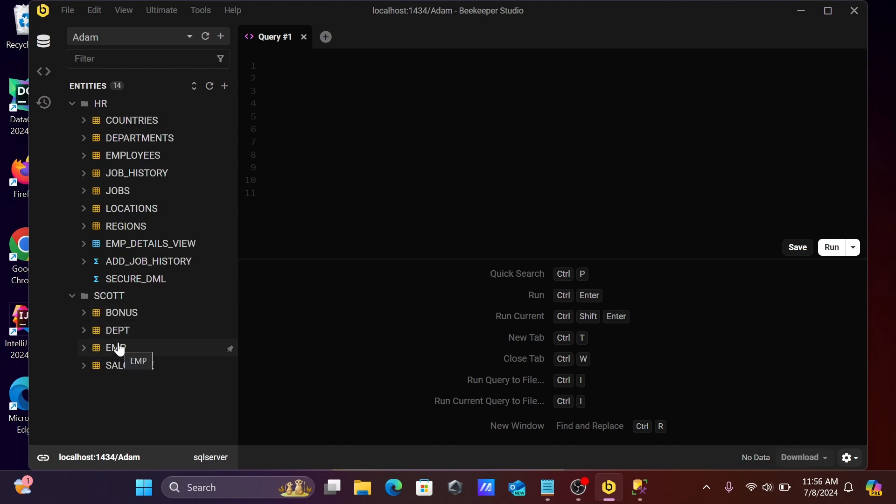
Step: Open the SCOTT EMP table to display its 14 employee rows
double_click(115, 347)
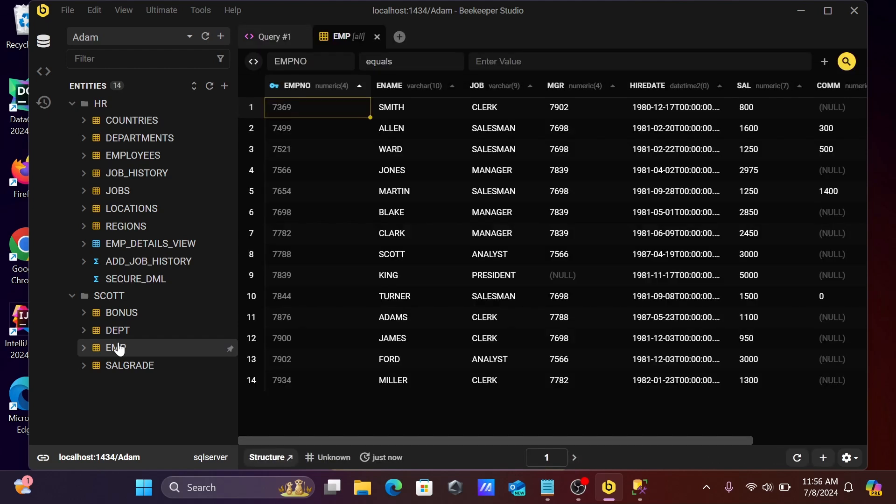
mouse_move(454, 141)
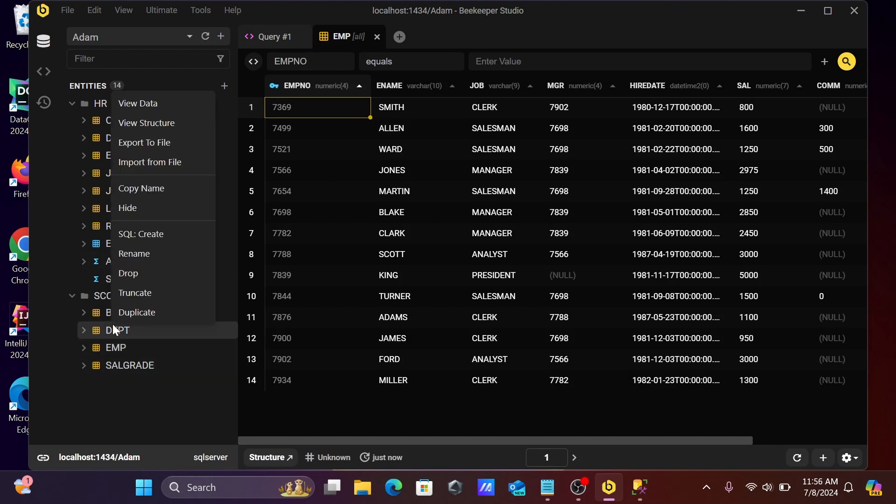
mouse_move(141, 105)
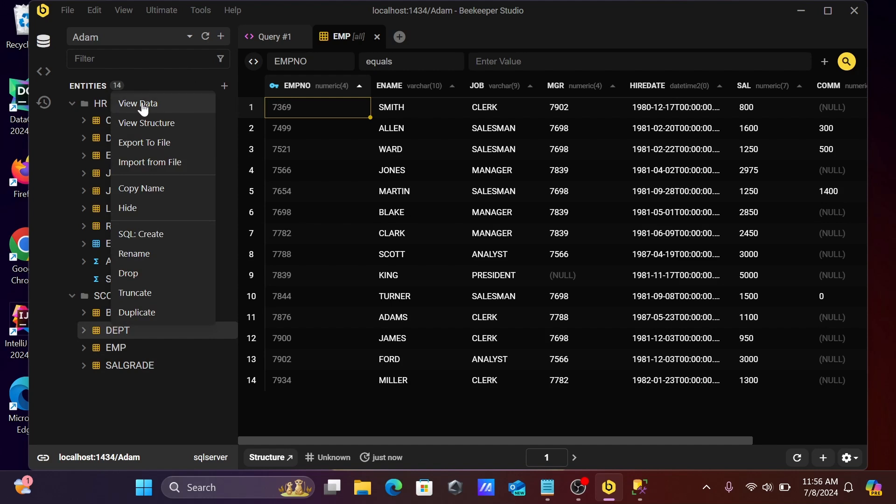
Step: Review DEPT's structure — PK_DEPT index, no relations or triggers — then return to the EMP data
left_click(146, 122)
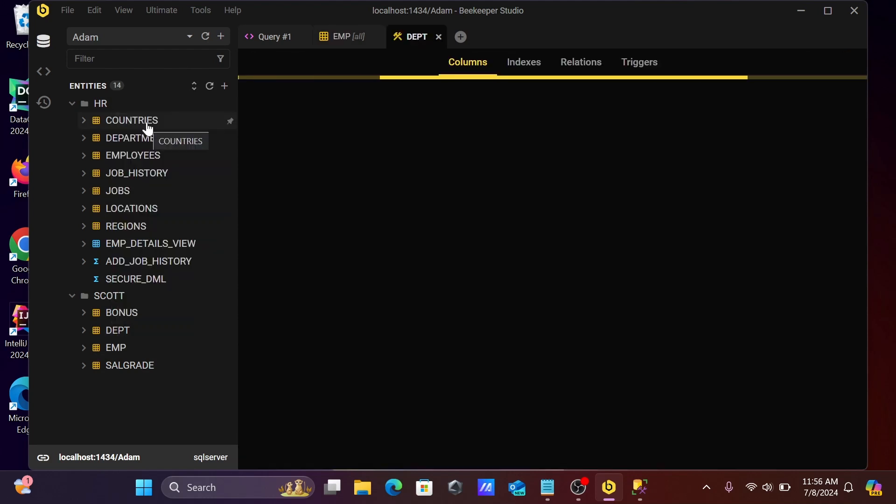
mouse_move(423, 119)
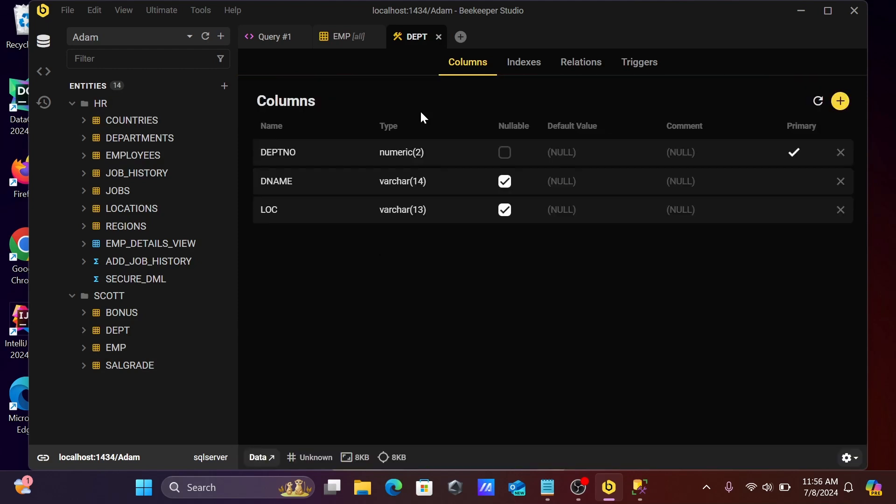
mouse_move(288, 159)
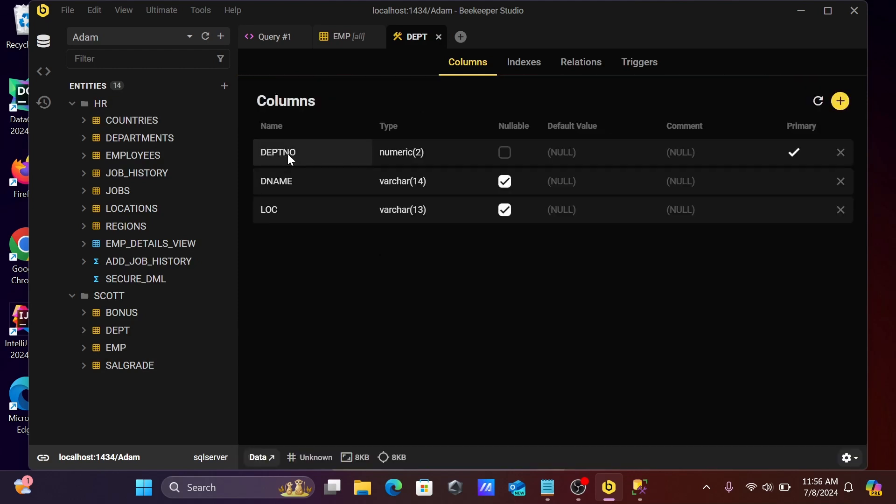
mouse_move(343, 187)
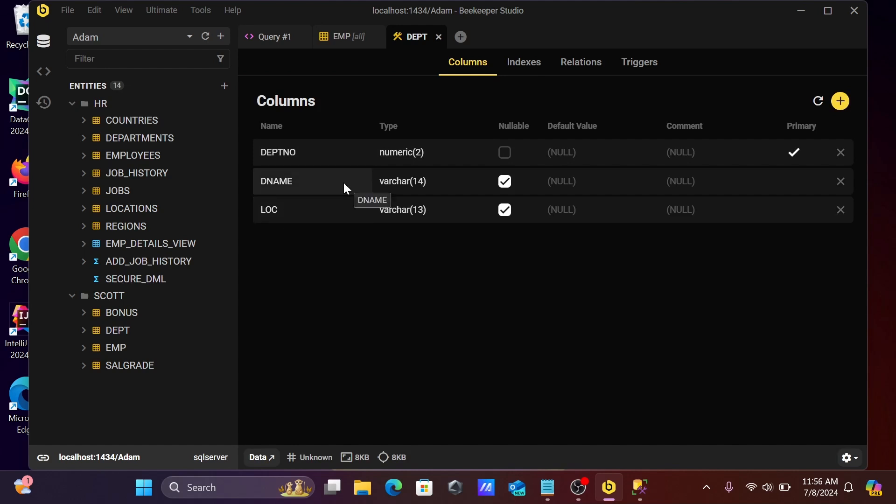
left_click(523, 62)
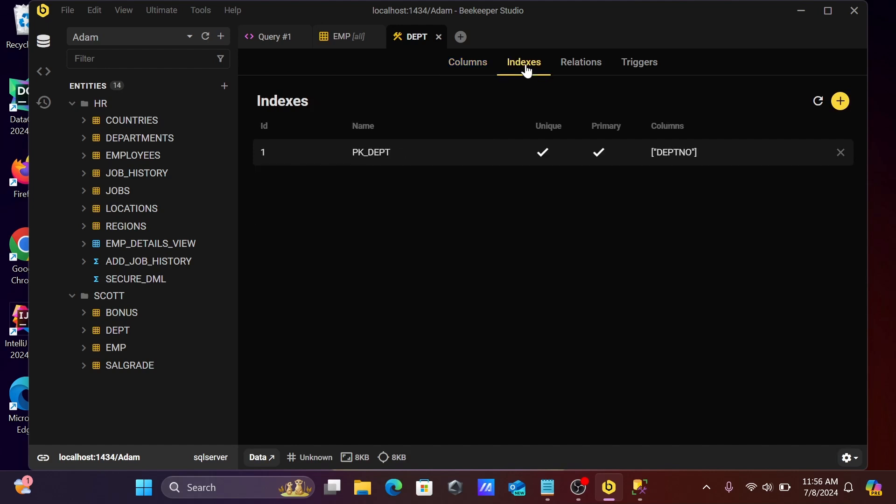
left_click(580, 62)
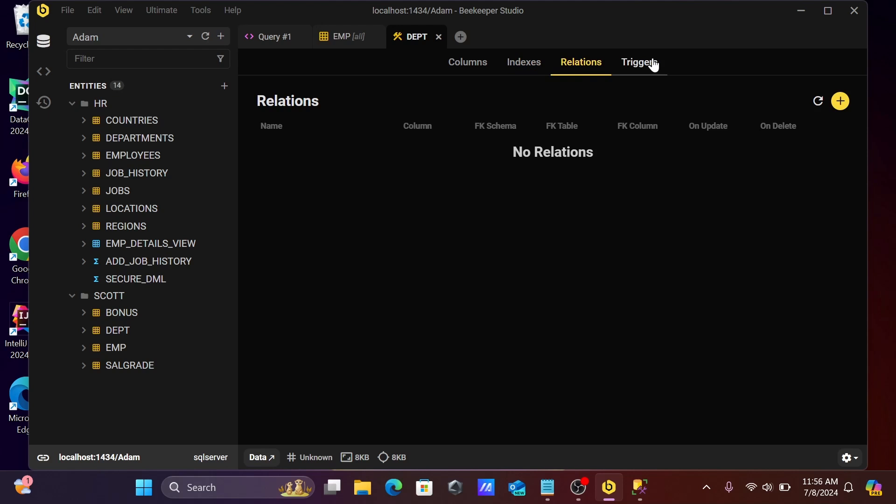
left_click(638, 61)
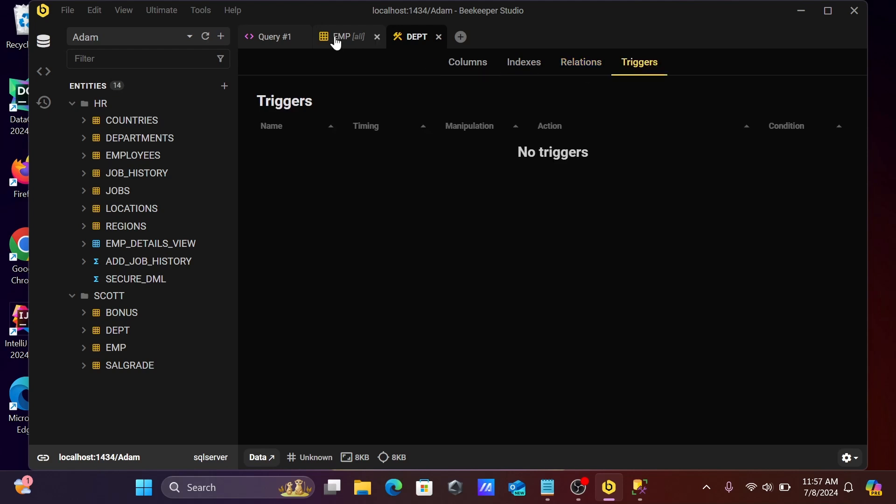
left_click(341, 37)
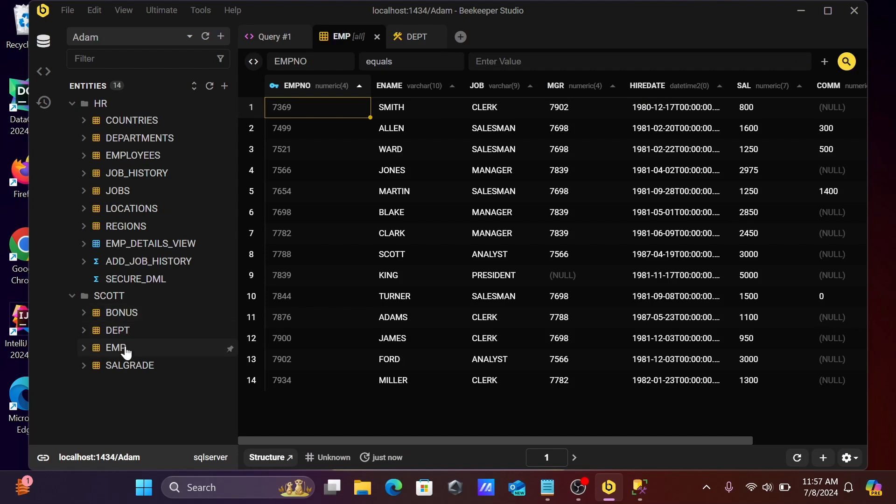
Step: View EMP's structure: PK_EMP index, FK_DEPTNO relation to DEPT, no triggers, eight columns
right_click(115, 347)
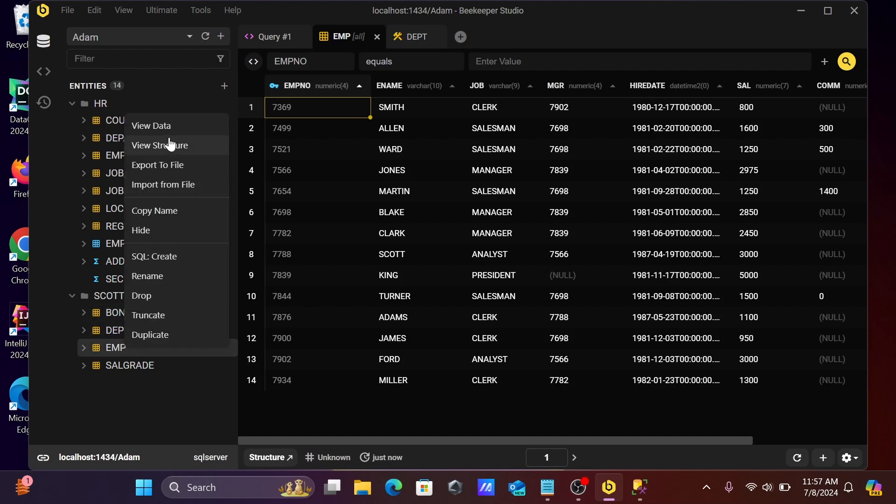
left_click(159, 144)
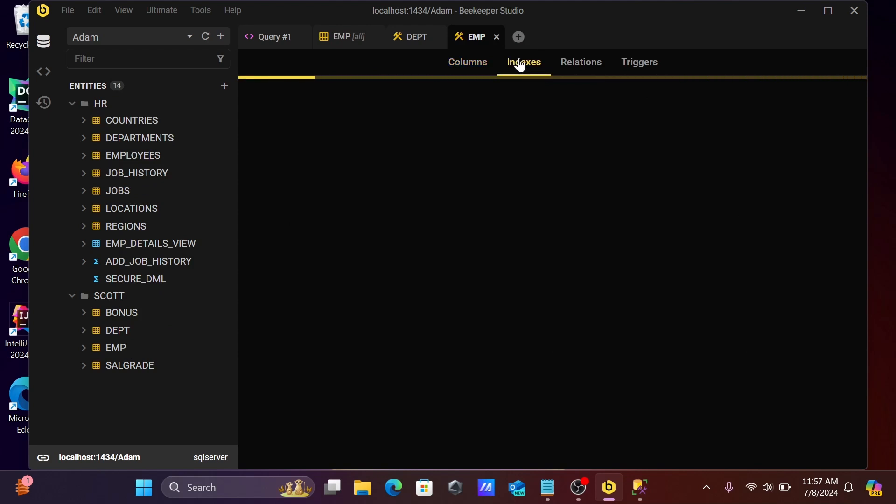
left_click(523, 62)
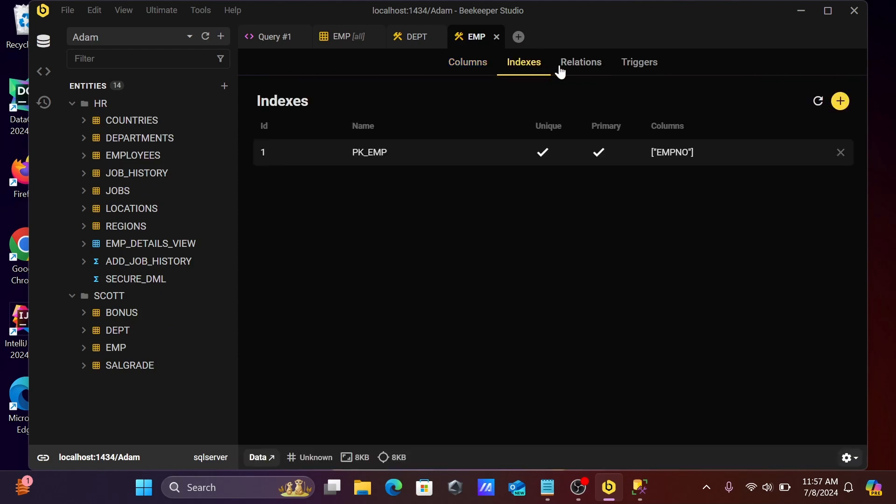
left_click(580, 62)
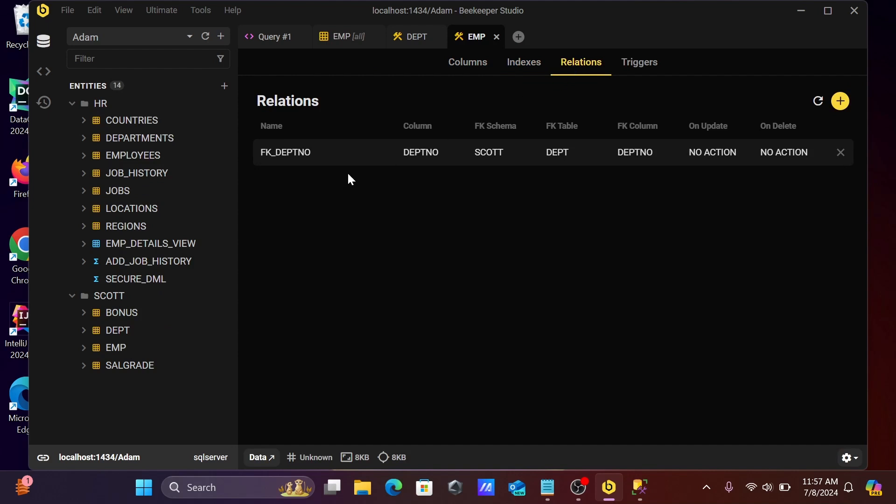
mouse_move(318, 164)
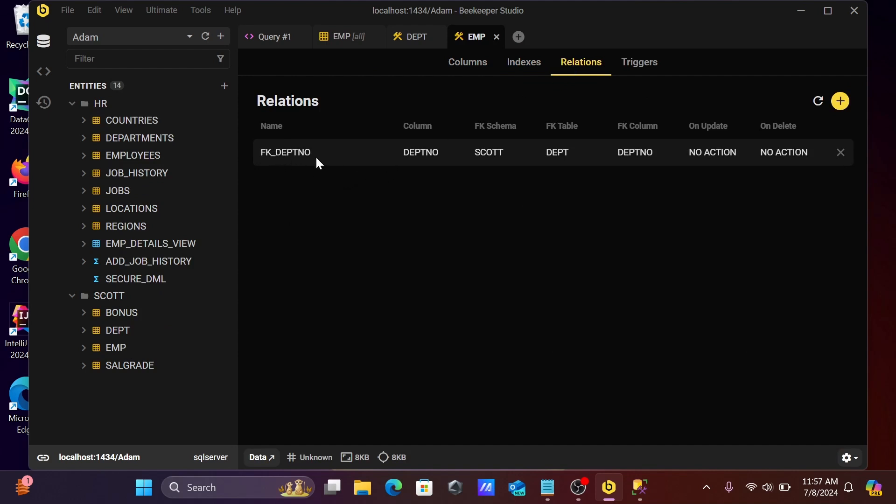
mouse_move(439, 161)
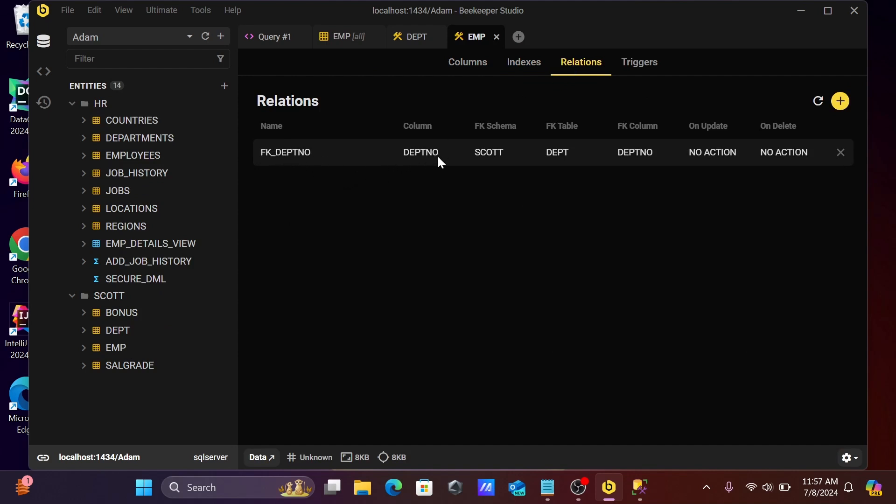
mouse_move(674, 120)
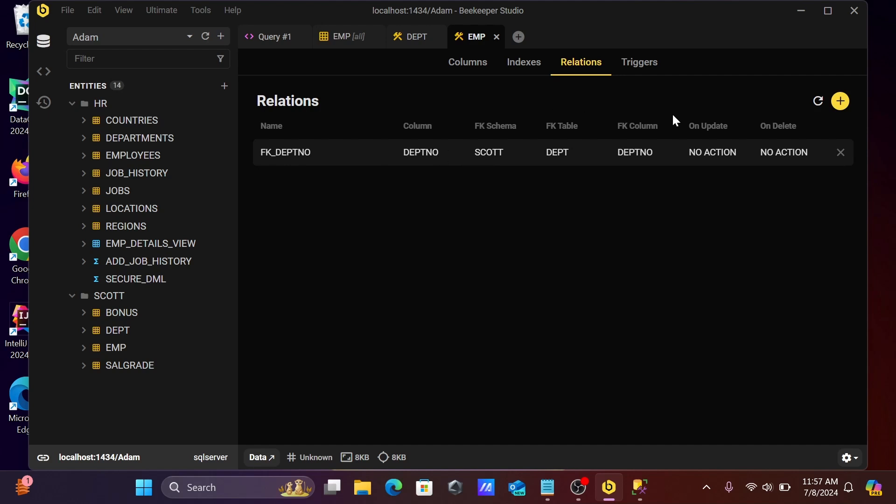
mouse_move(638, 61)
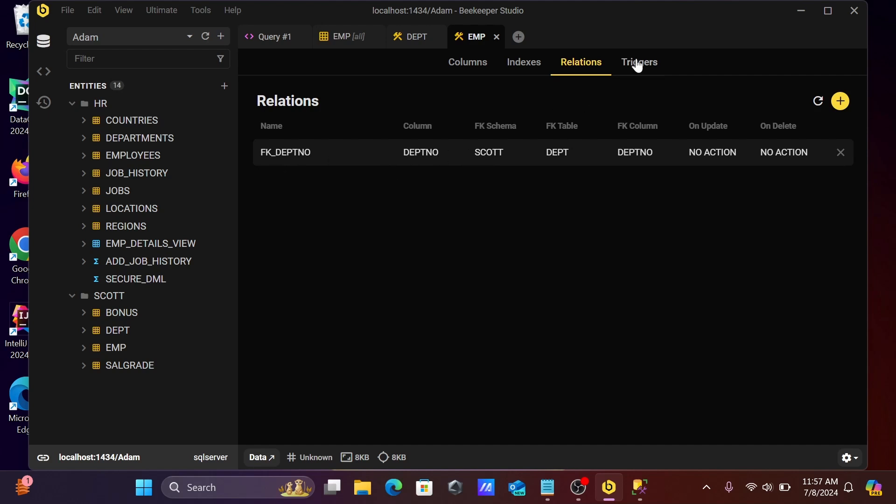
left_click(638, 61)
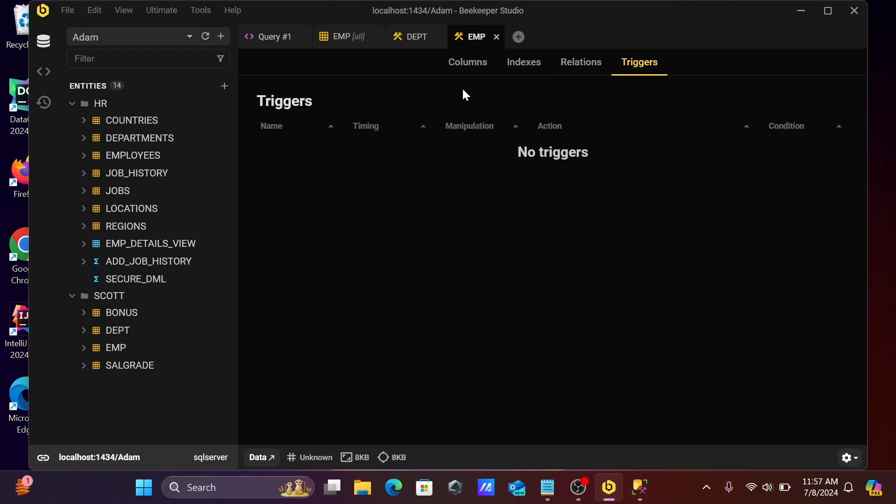
left_click(467, 62)
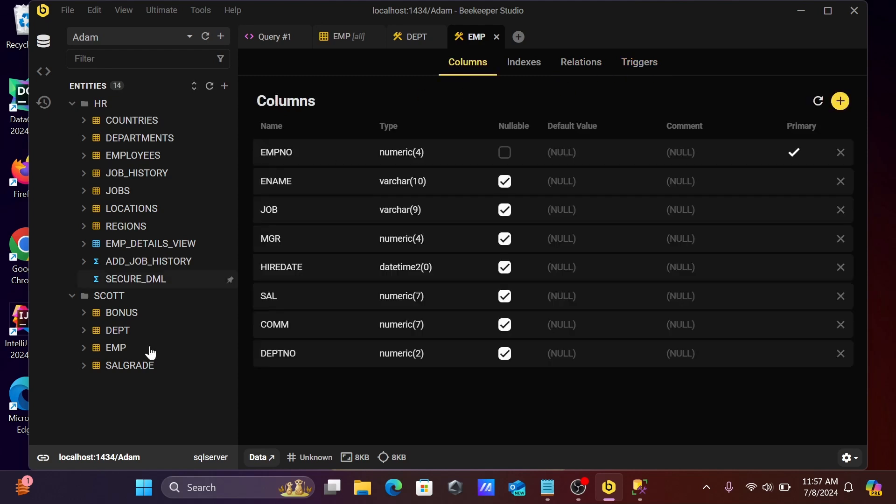
Step: Show the DEPT table's actions: view data, structure, export and drop
right_click(117, 330)
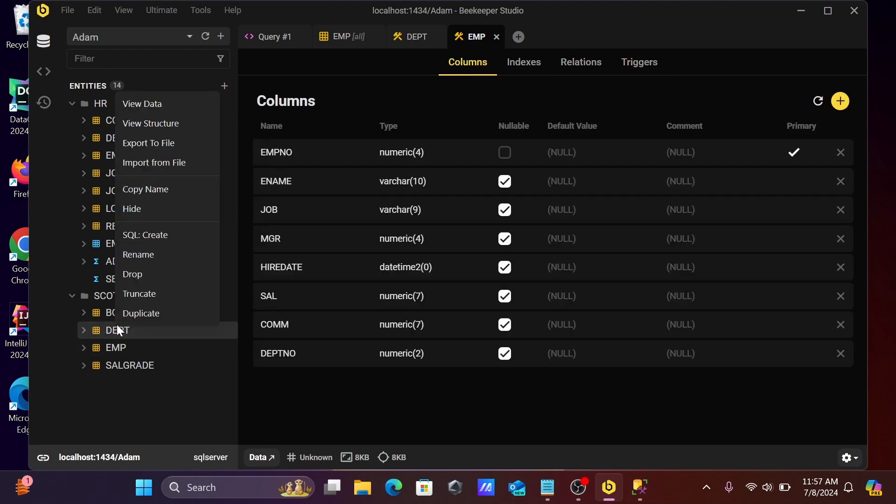
mouse_move(175, 160)
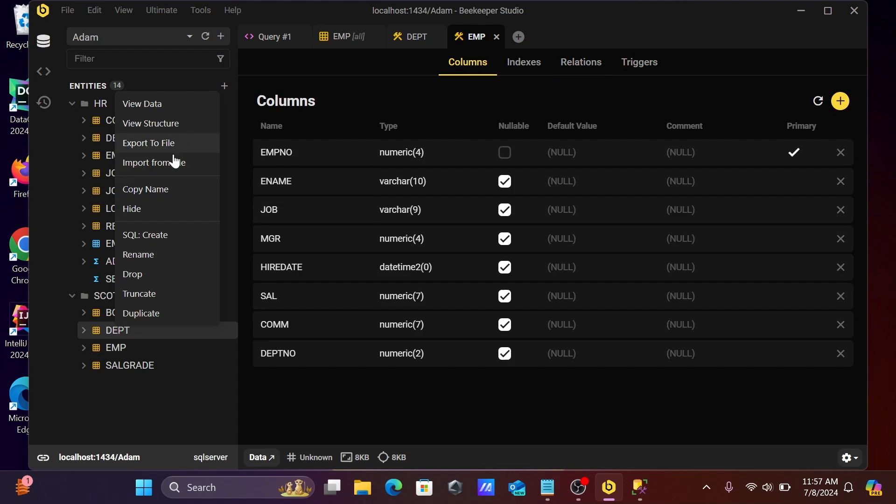
mouse_move(154, 166)
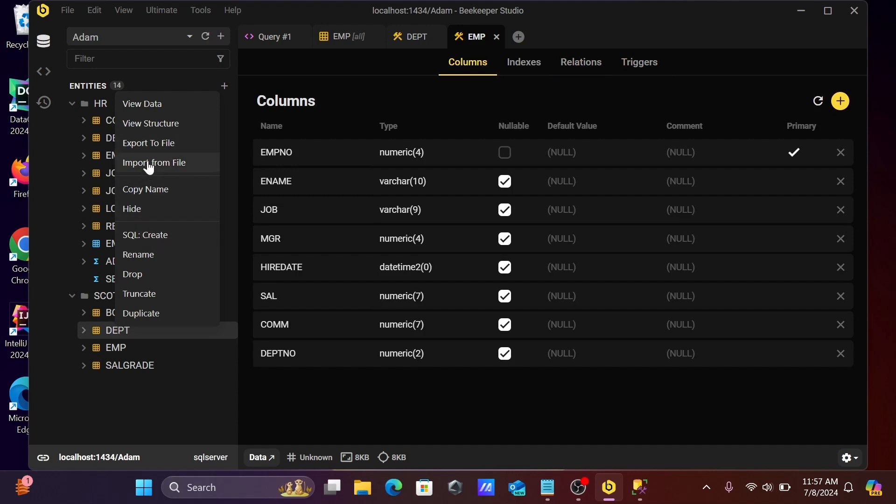
mouse_move(149, 254)
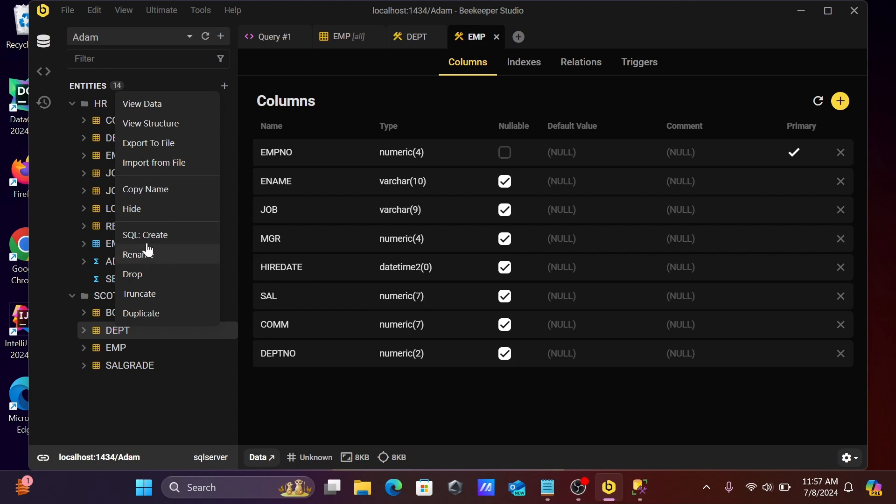
Step: Choose SQL: Create for DEPT, producing its CREATE TABLE script with the PK_DEPT constraint in Query #2
left_click(144, 235)
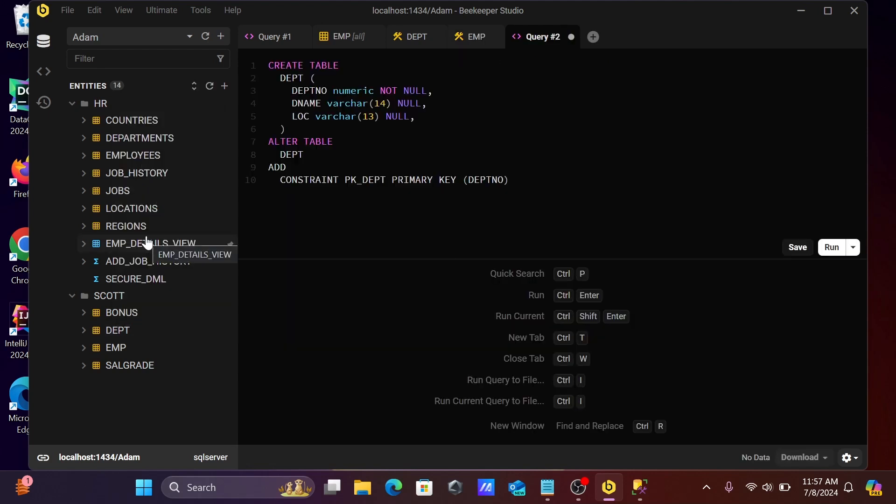
mouse_move(339, 98)
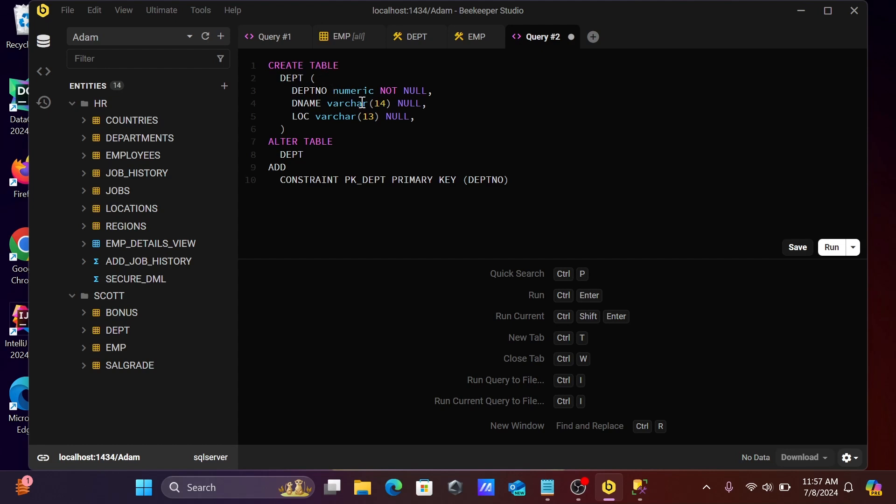
mouse_move(315, 154)
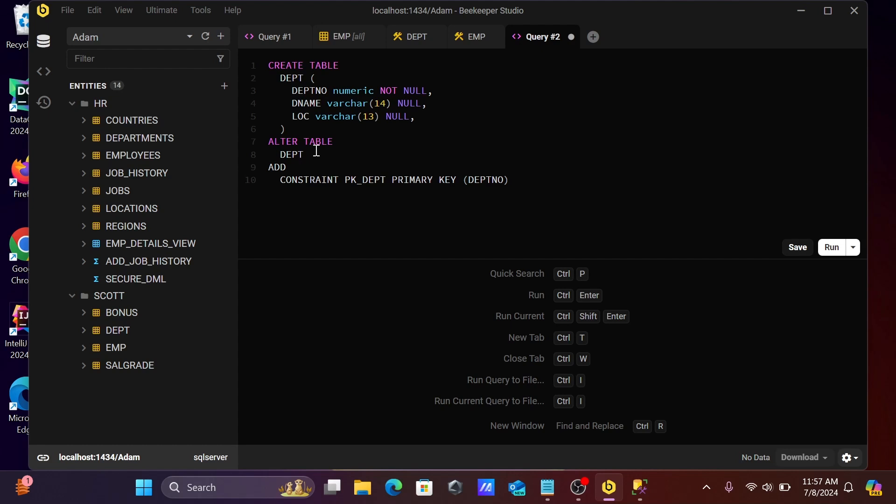
mouse_move(360, 195)
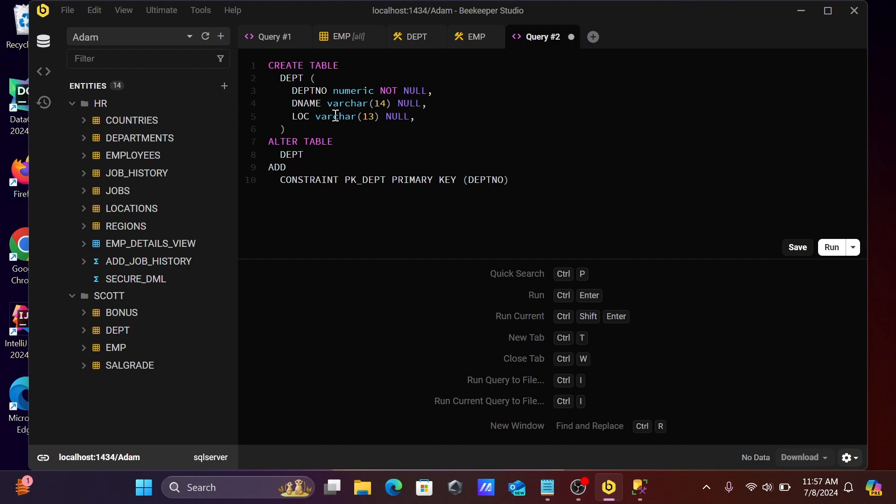
mouse_move(343, 122)
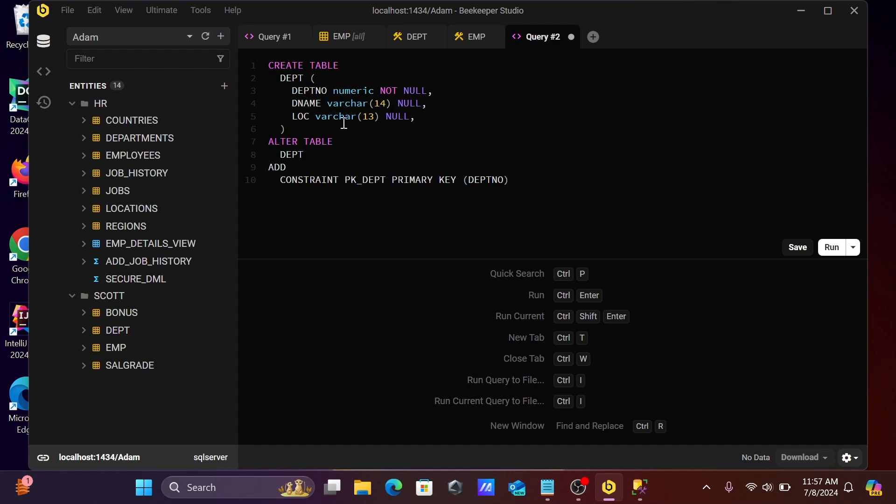
left_click(333, 141)
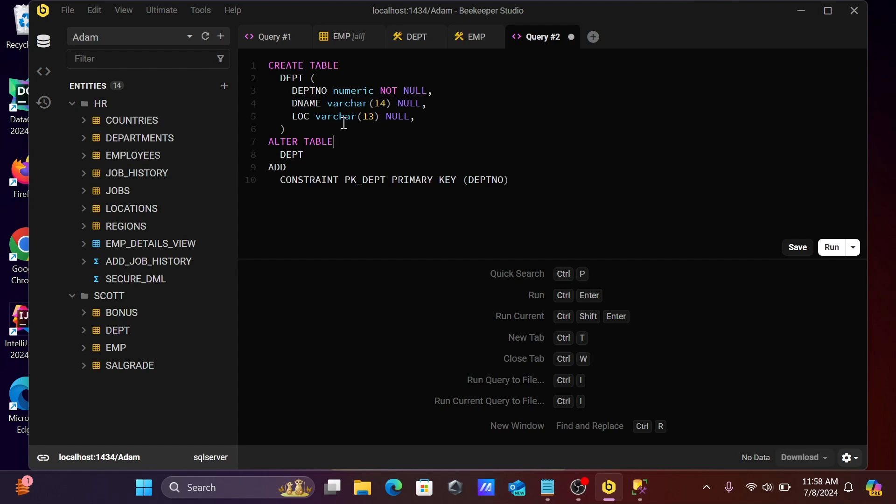
mouse_move(115, 351)
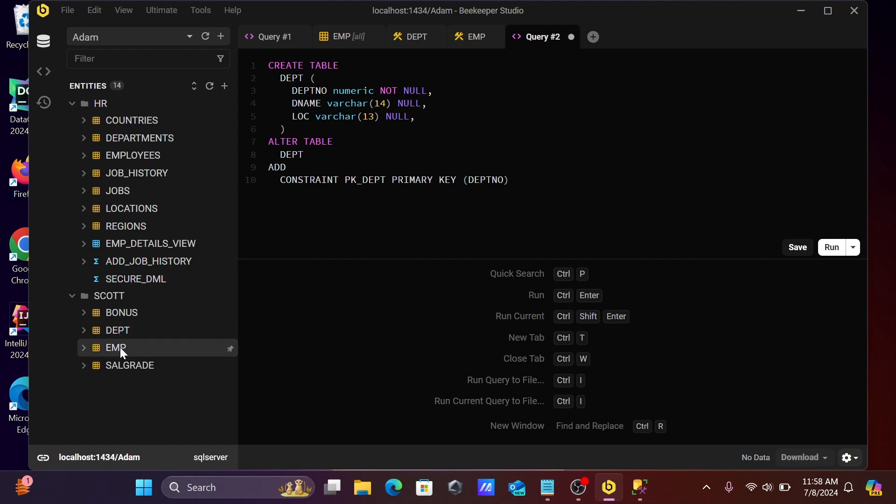
right_click(115, 347)
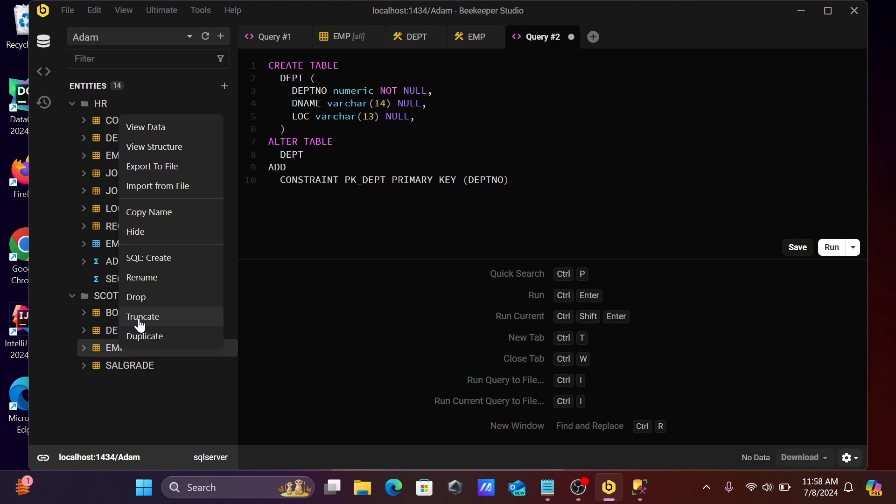
mouse_move(148, 342)
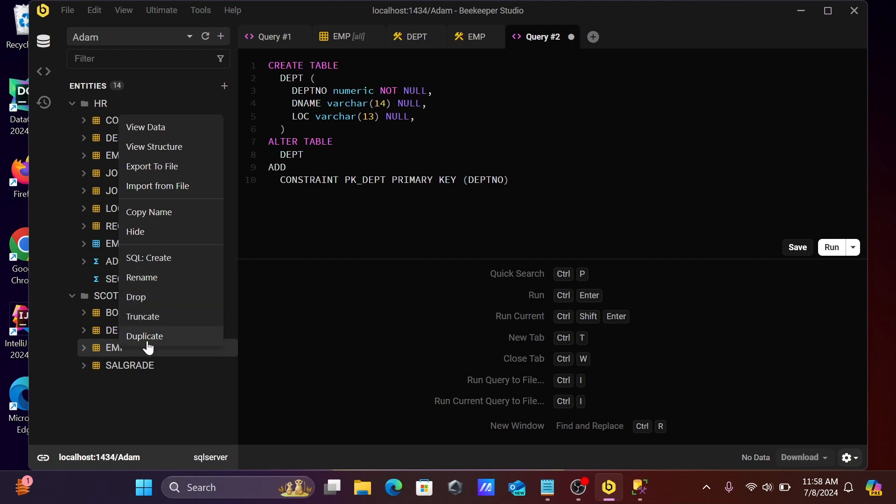
mouse_move(450, 127)
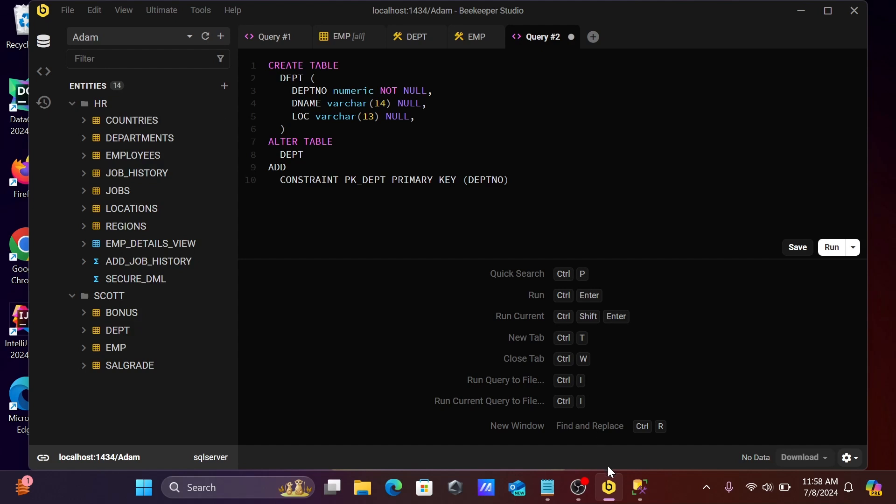
Step: Bring the Zedd.txt Notepad notes on connecting SQL Server back in front
left_click(546, 487)
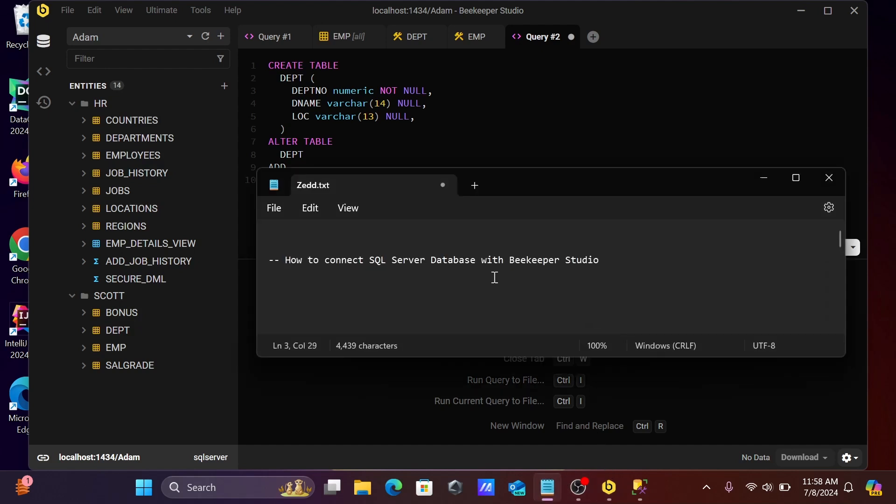
mouse_move(420, 267)
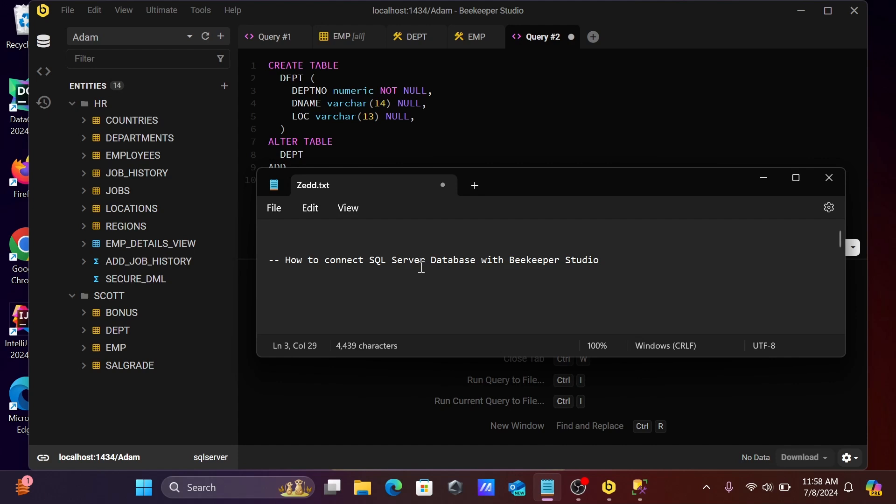